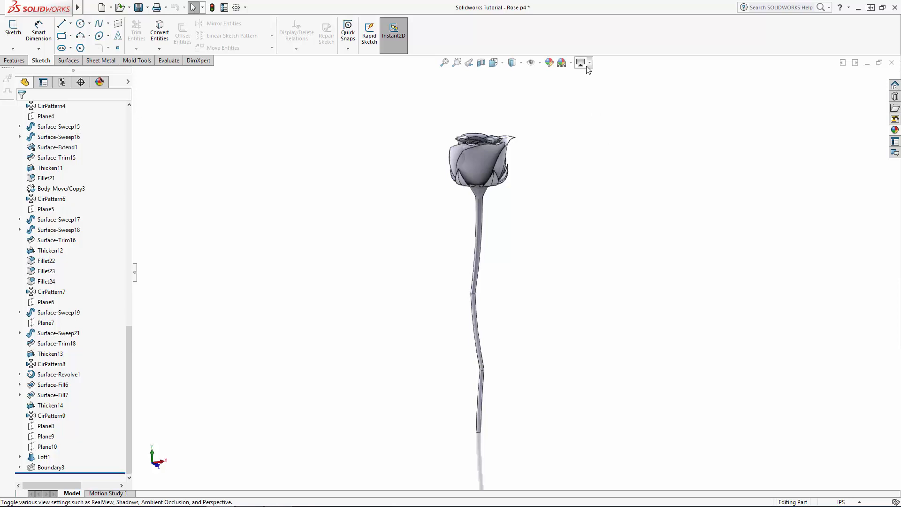
# Turn off the RealView and shadow effects from the View Settings drop-down
pyautogui.click(590, 62)
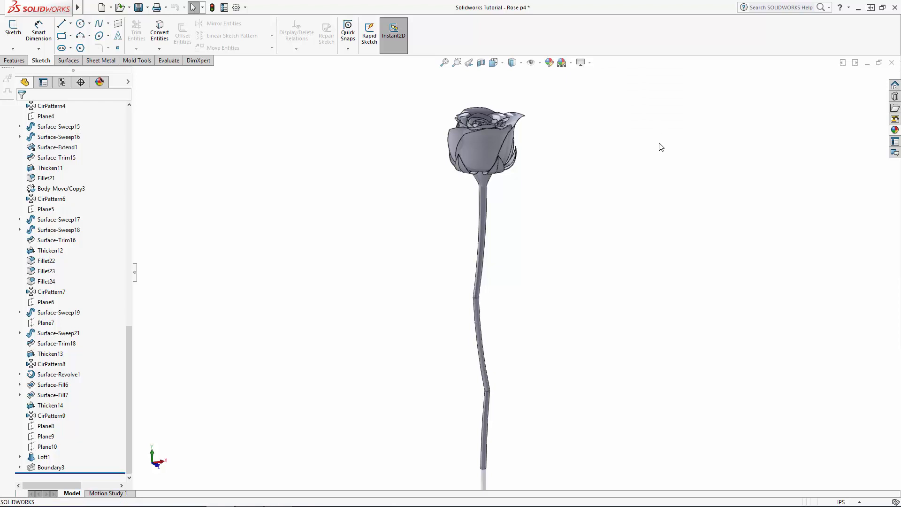
# In a new 3D sketch, draw a spline on the stem surface starting below the bloom
pyautogui.click(10, 48)
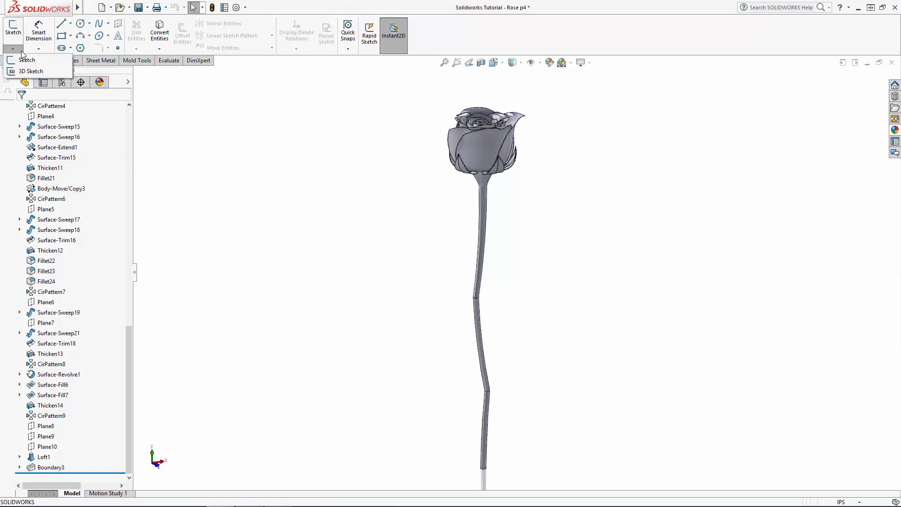
pyautogui.click(26, 71)
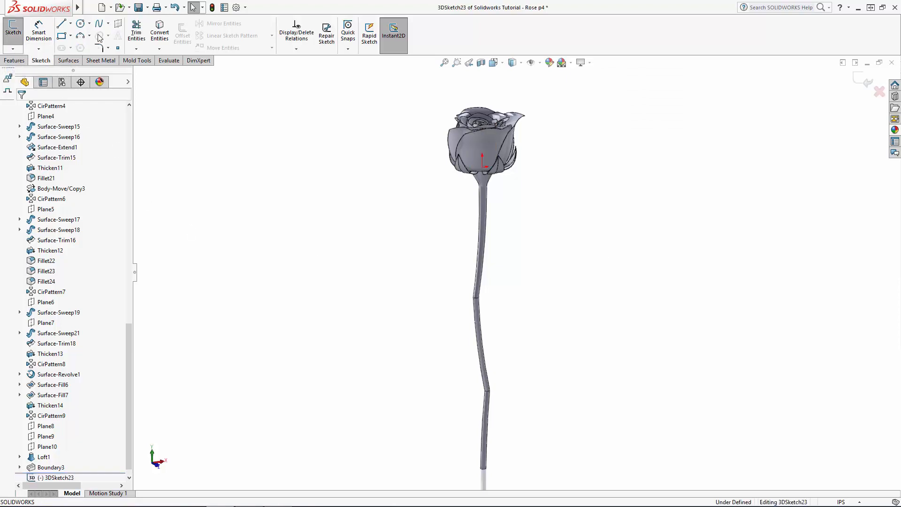
pyautogui.click(106, 23)
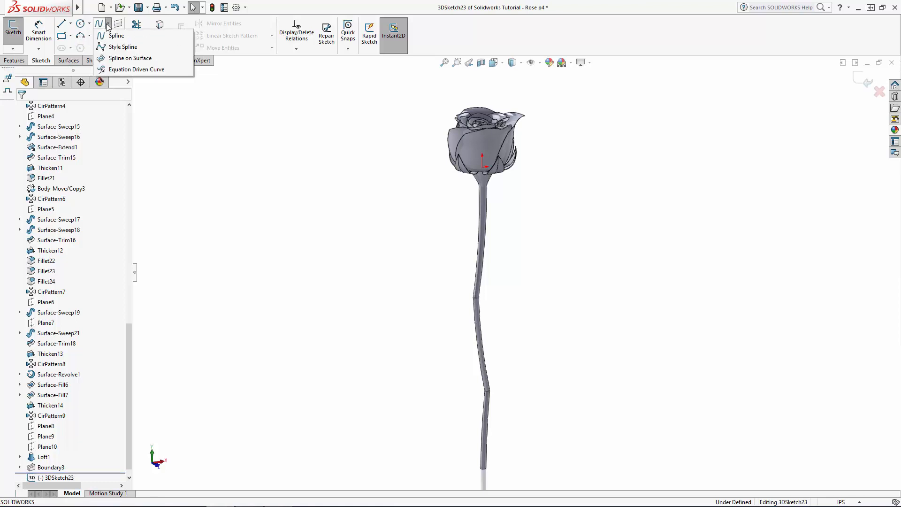
pyautogui.moveTo(116, 58)
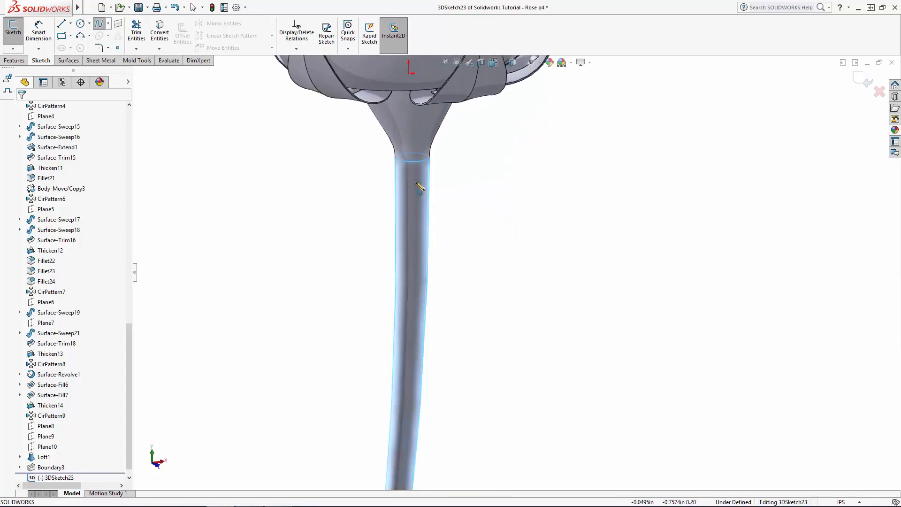
pyautogui.moveTo(403, 183)
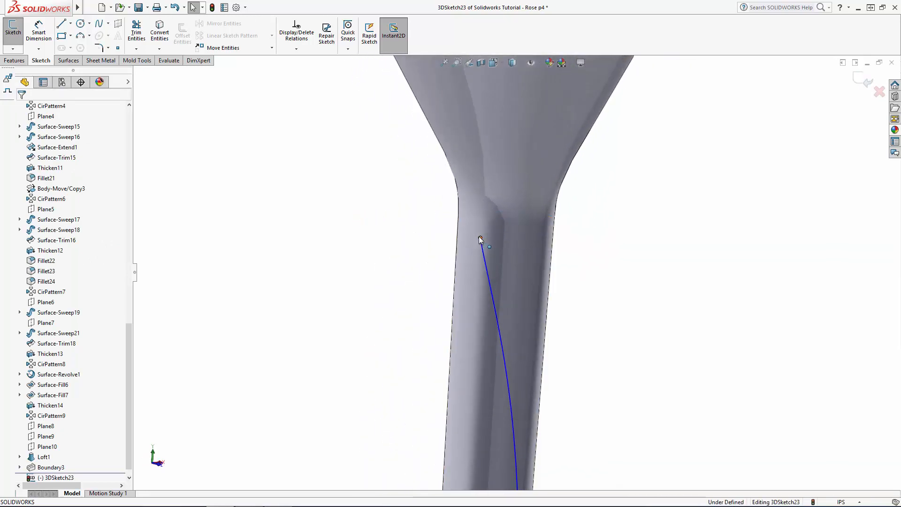
pyautogui.click(480, 240)
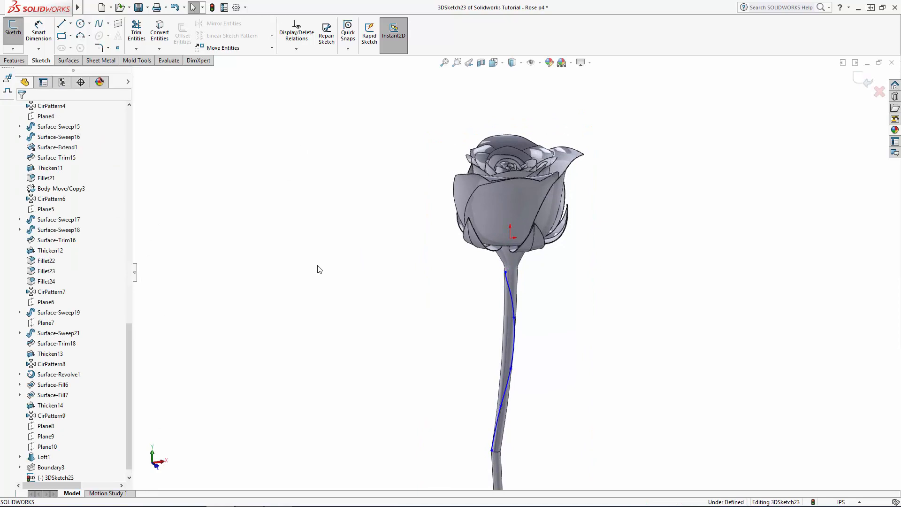
pyautogui.moveTo(857, 79)
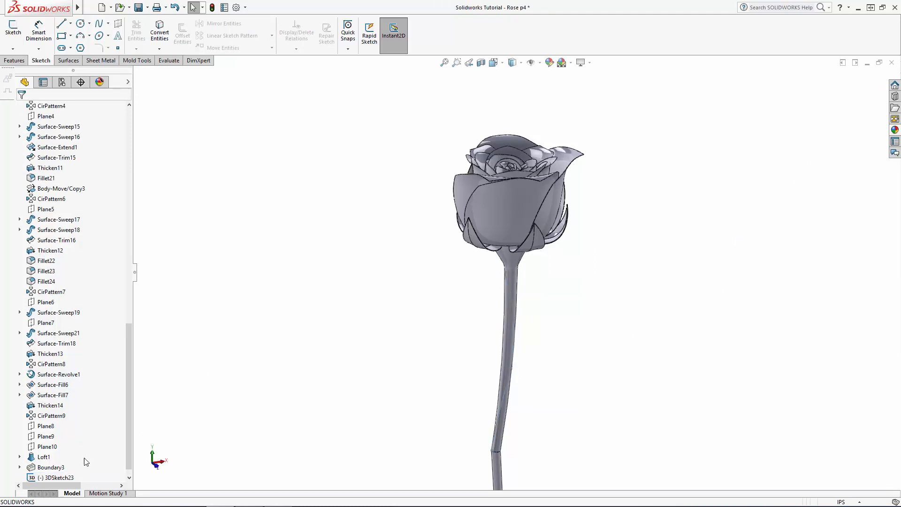
# Close 3DSketch23 and set its sketch colour to green
pyautogui.click(52, 478)
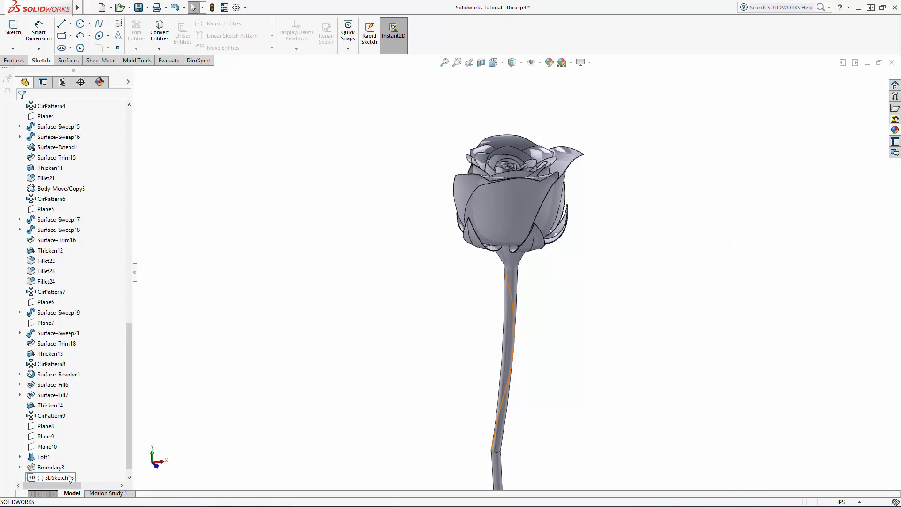
pyautogui.rightClick(51, 477)
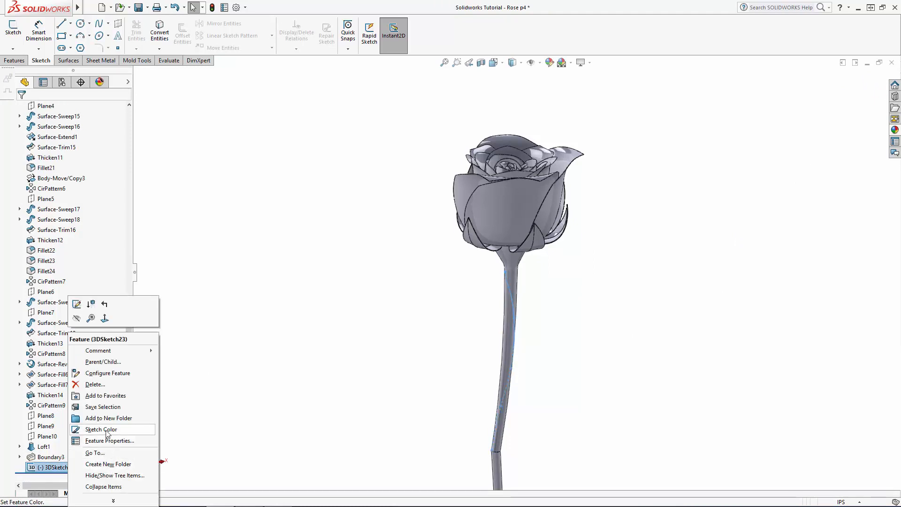
pyautogui.click(100, 429)
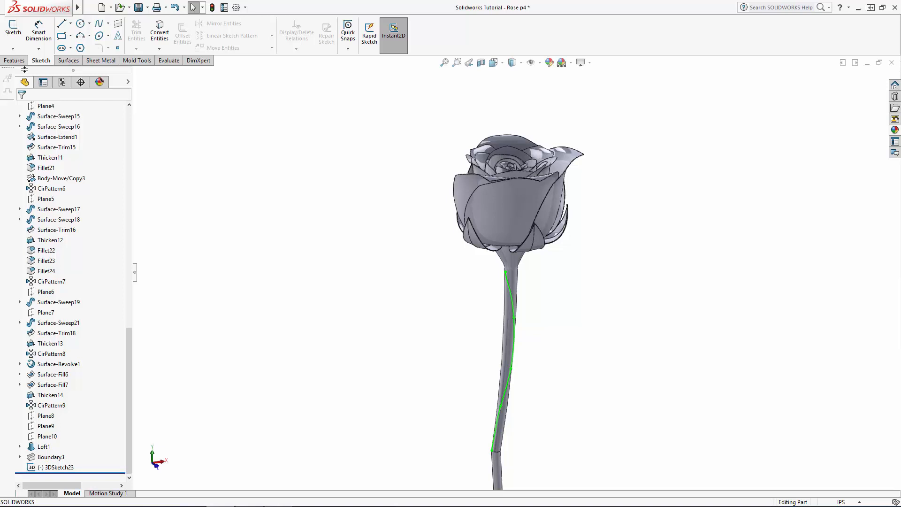
# Create a reference plane using the stem curve's top endpoint and the curve as references
pyautogui.click(454, 32)
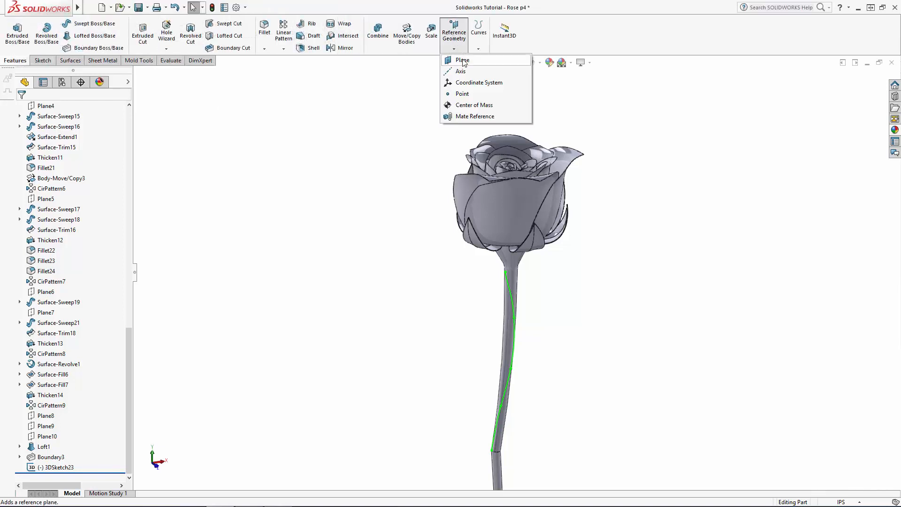
pyautogui.click(462, 60)
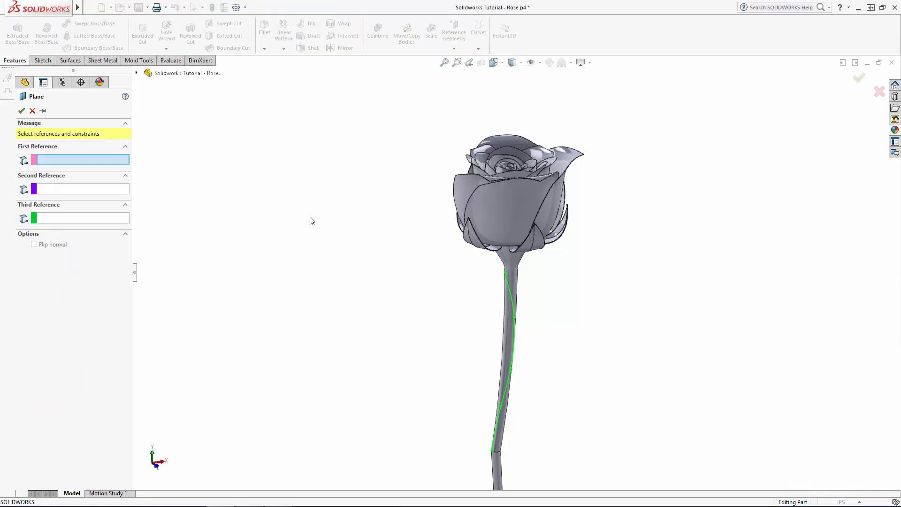
pyautogui.click(507, 285)
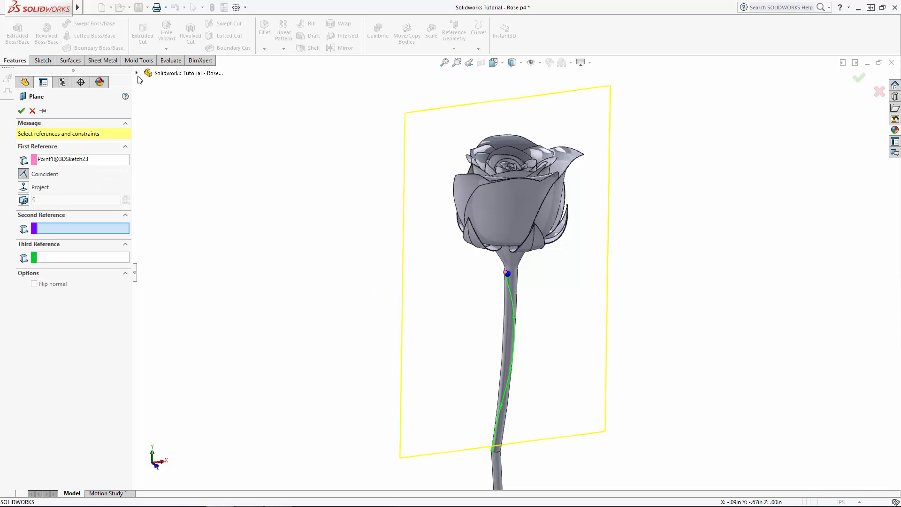
pyautogui.click(186, 166)
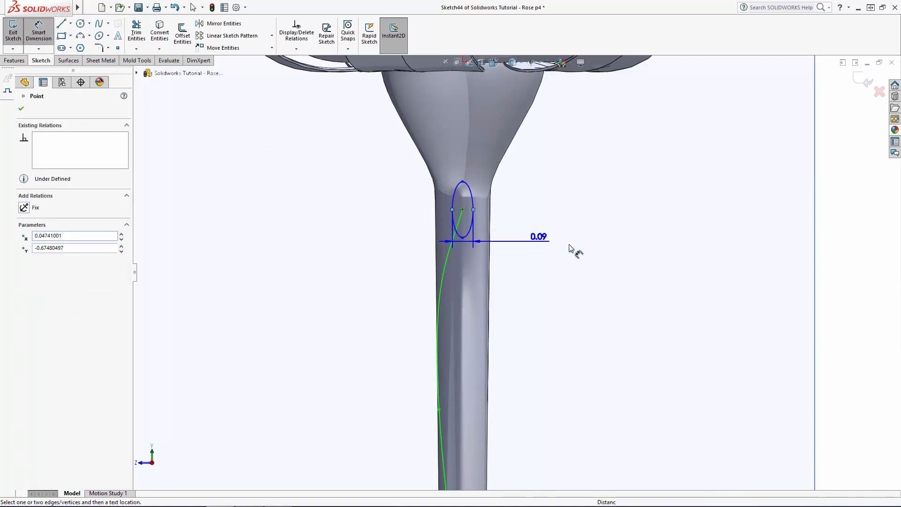
# Dimension the ellipse on Plane11 to 0.05 and 0.165, then exit Sketch44
pyautogui.click(538, 236)
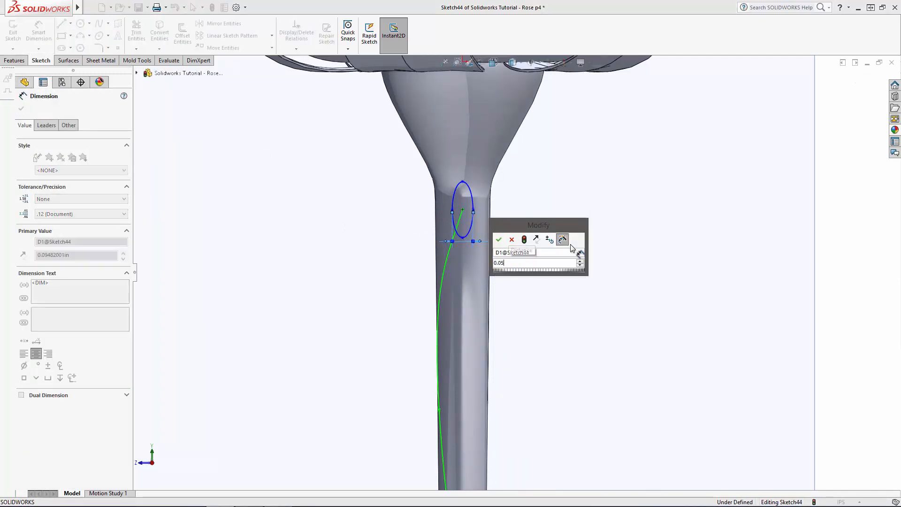
pyautogui.click(499, 239)
pyautogui.write('0.165')
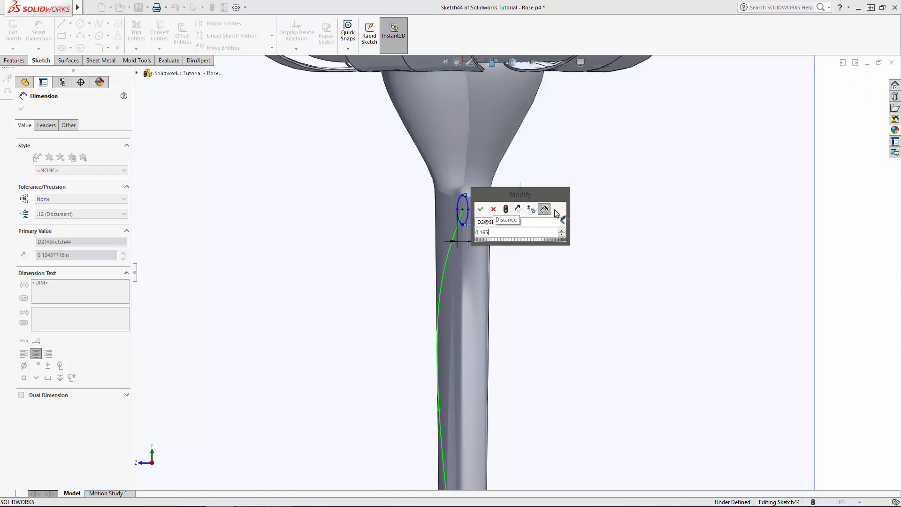
pyautogui.click(480, 208)
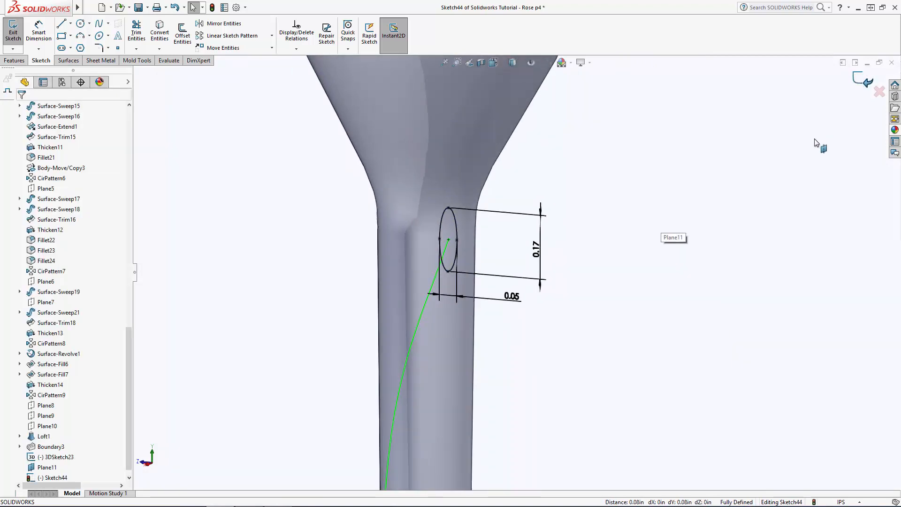
pyautogui.click(8, 27)
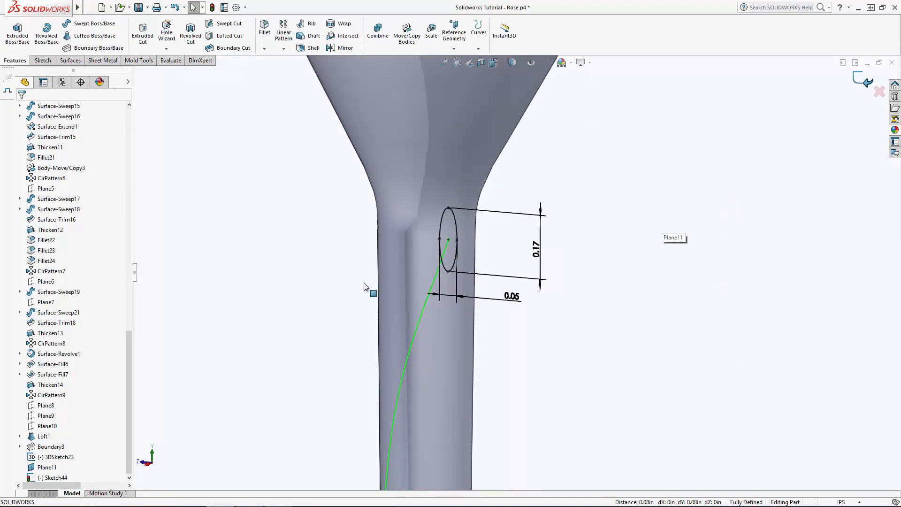
# Set Sketch44's sketch colour to orange
pyautogui.click(39, 456)
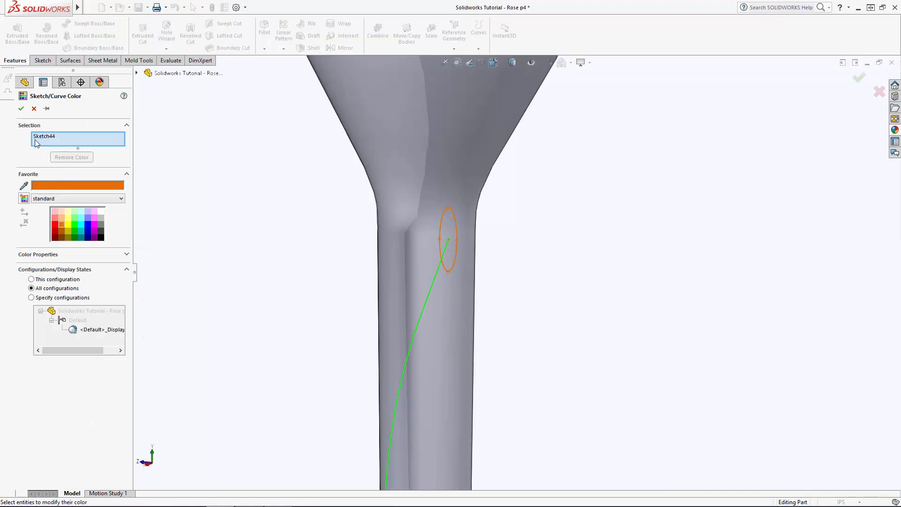
pyautogui.click(11, 109)
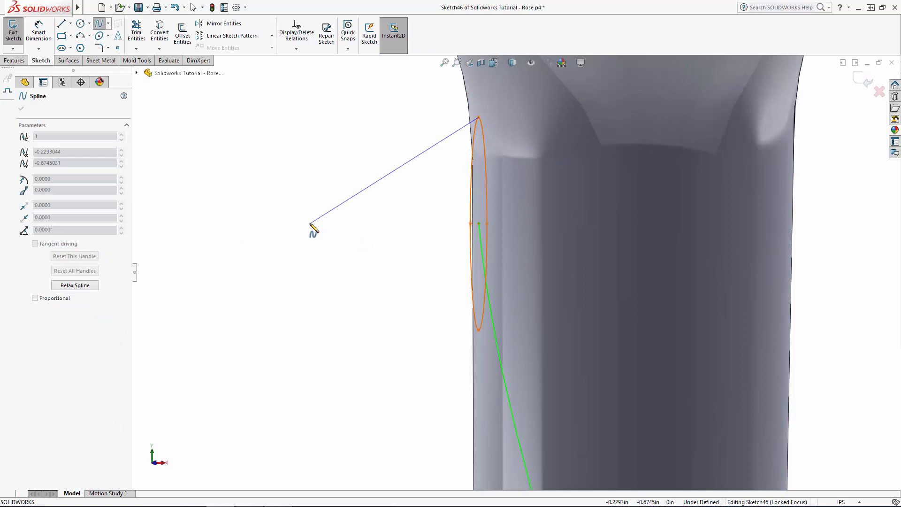
# Sketch the thorn's curved outline to a tip 0.18 out and 0.11 down
pyautogui.moveTo(315, 229); pyautogui.dragTo(486, 342)
pyautogui.write('0.')
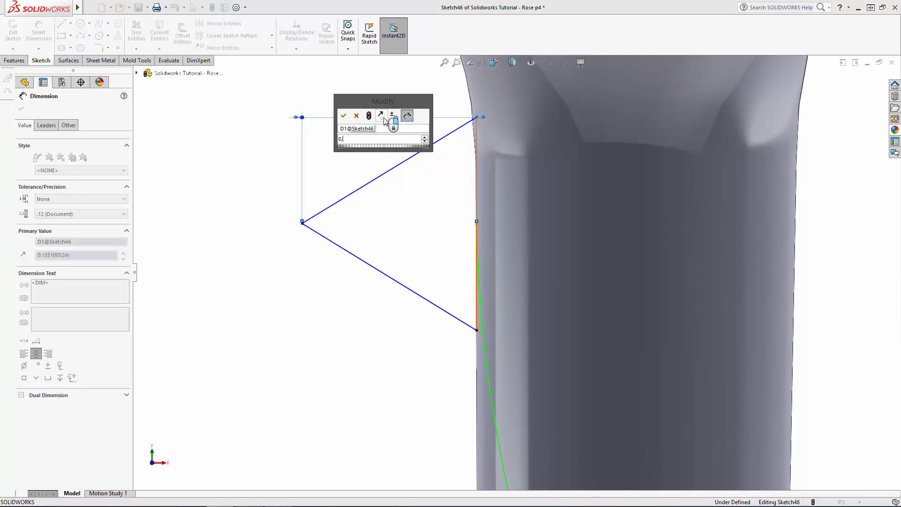
pyautogui.click(343, 115)
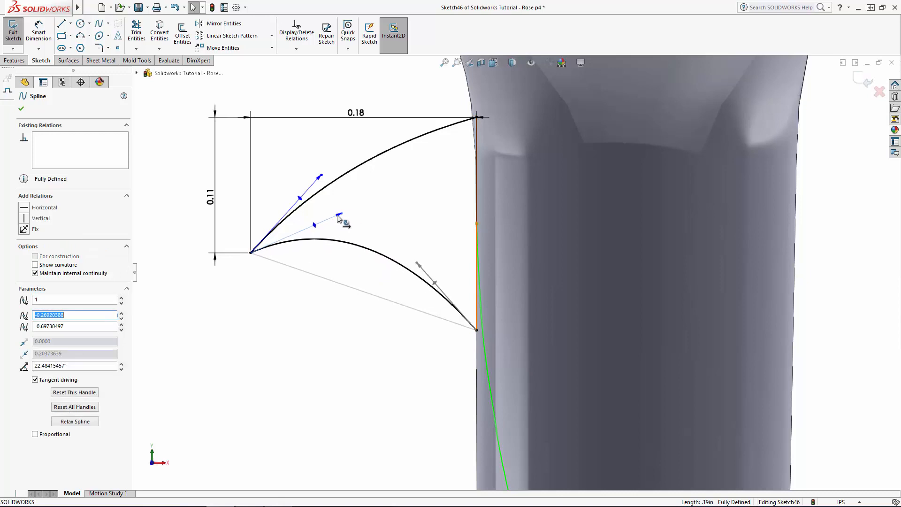
pyautogui.moveTo(342, 221); pyautogui.dragTo(365, 204)
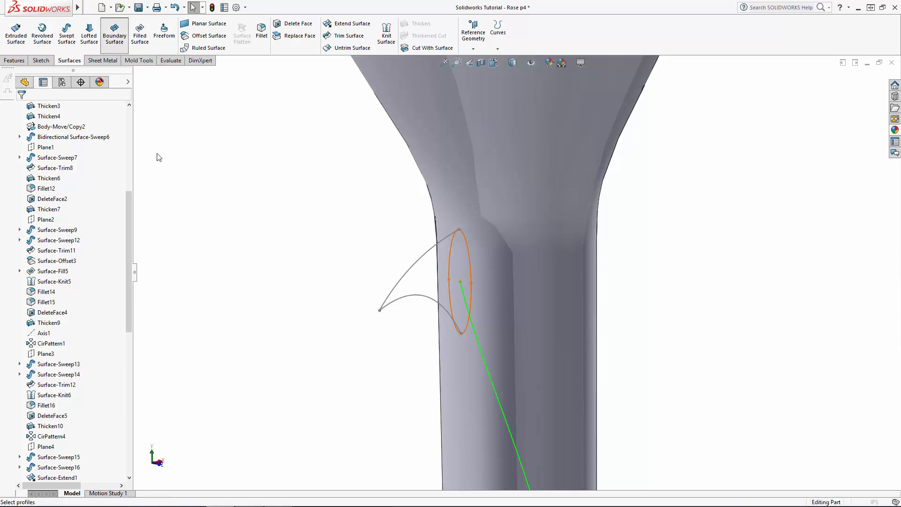
# Start a Boundary Surface with Point7@Sketch46 as the thorn-tip profile in Direction 1
pyautogui.click(115, 34)
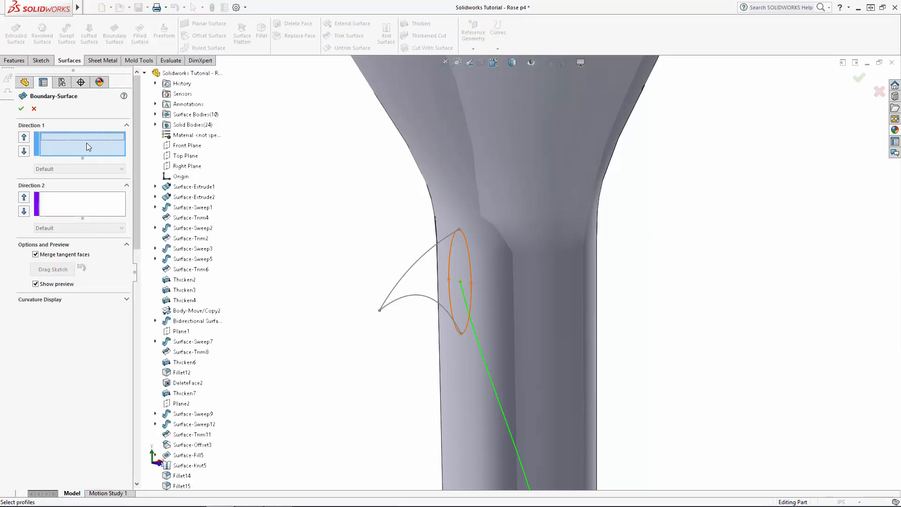
pyautogui.rightClick(88, 145)
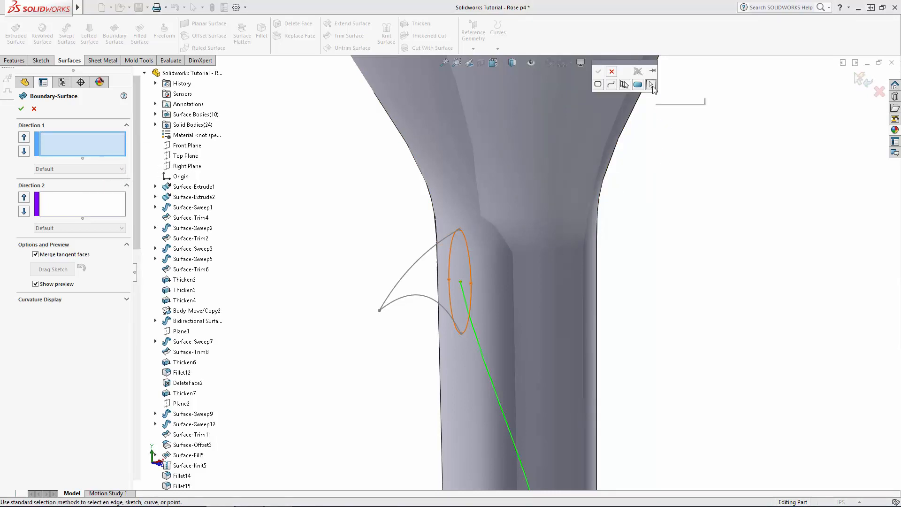
pyautogui.click(378, 311)
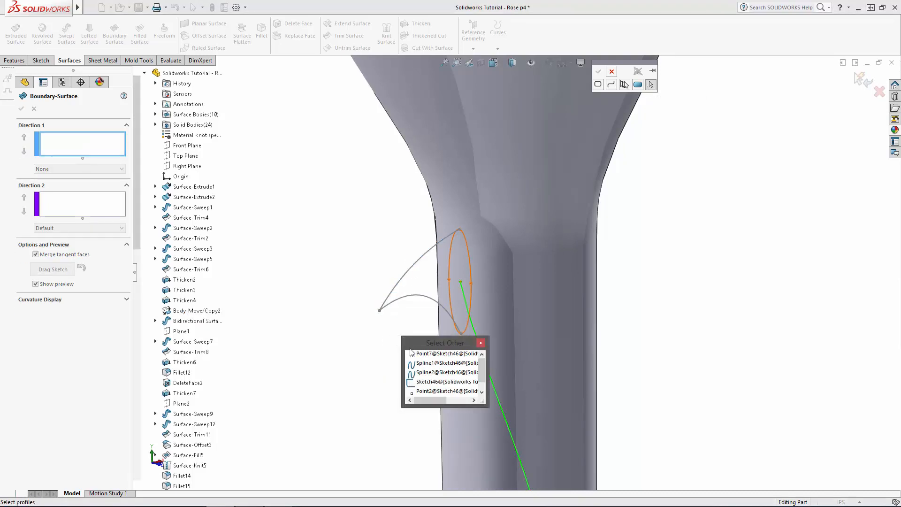
pyautogui.click(441, 353)
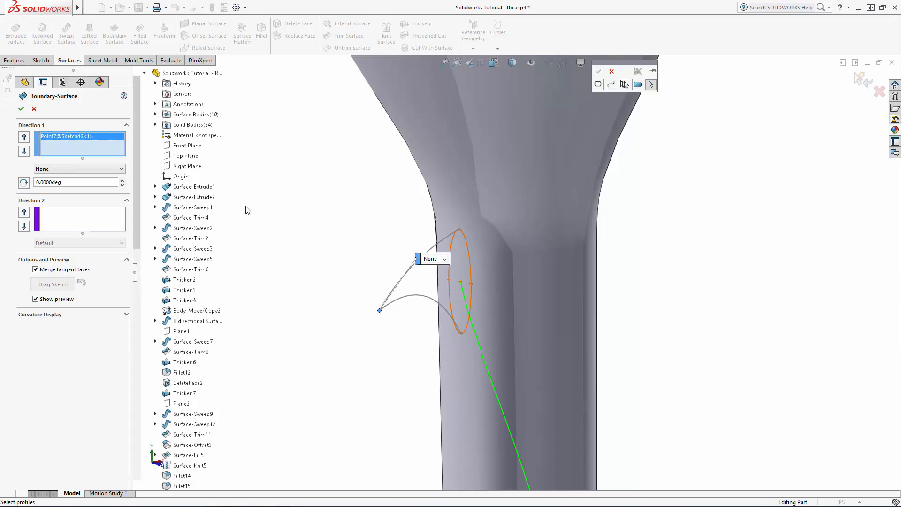
pyautogui.moveTo(462, 251)
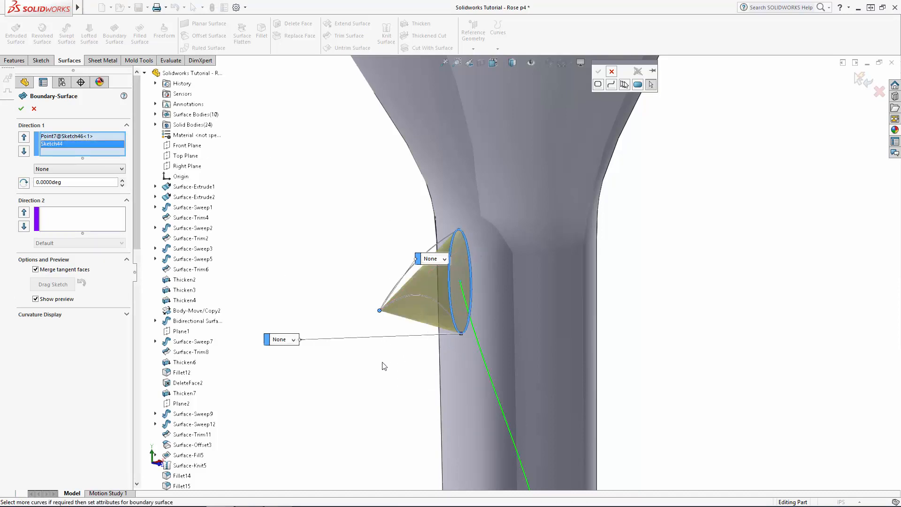
# Add the upper and lower thorn curves as Direction 2 guides and accept the surface
pyautogui.click(80, 219)
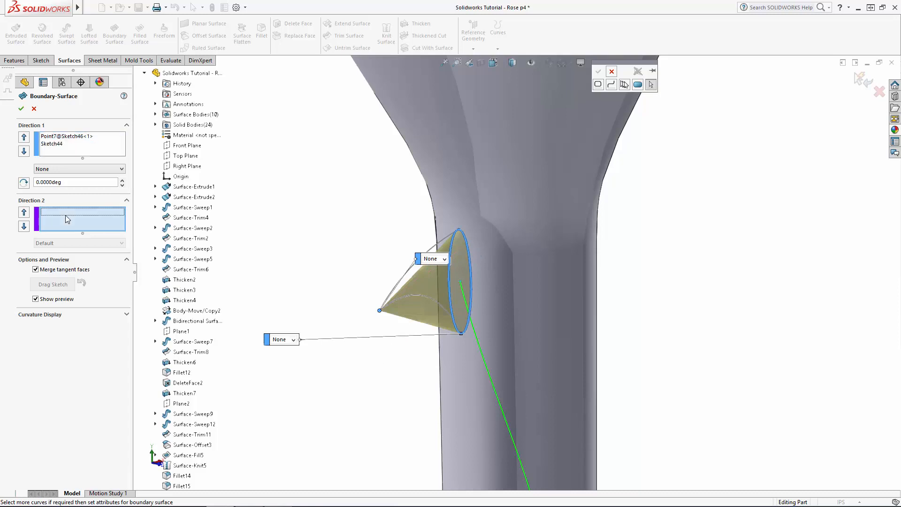
pyautogui.rightClick(67, 219)
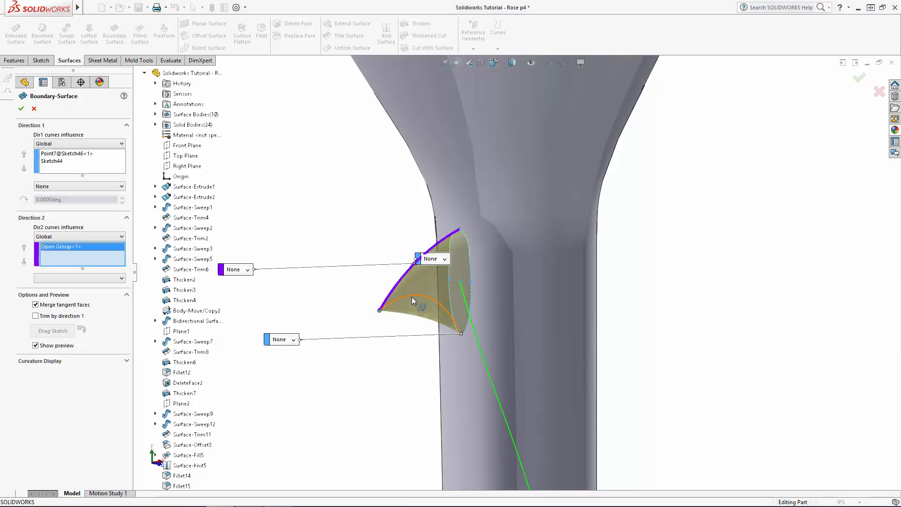
pyautogui.rightClick(82, 254)
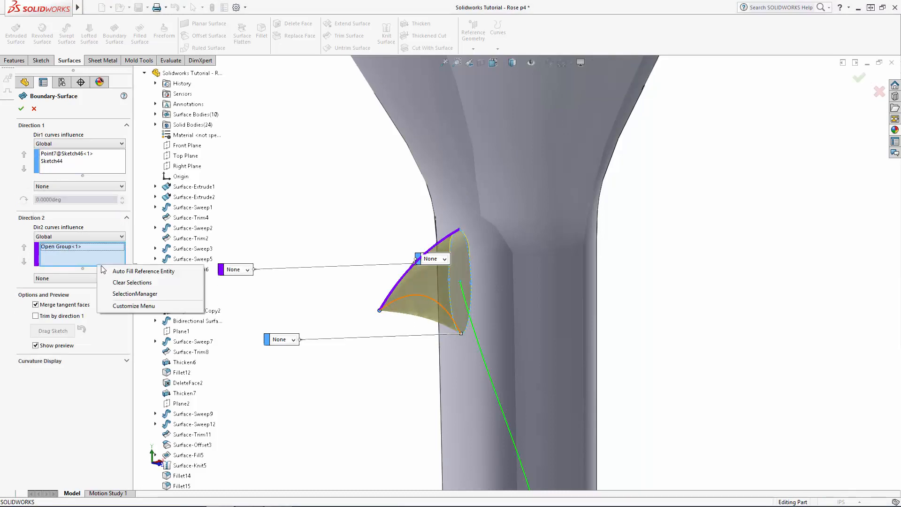
pyautogui.moveTo(134, 297)
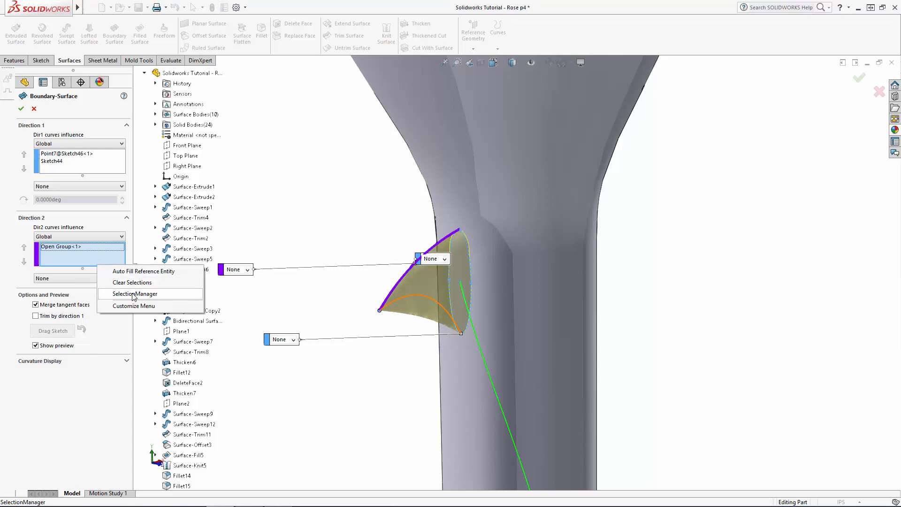
pyautogui.click(135, 293)
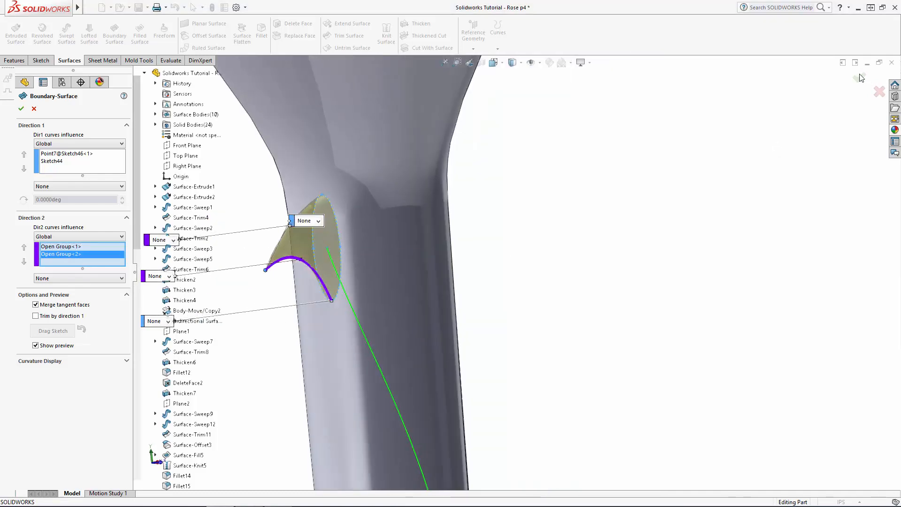
pyautogui.click(22, 109)
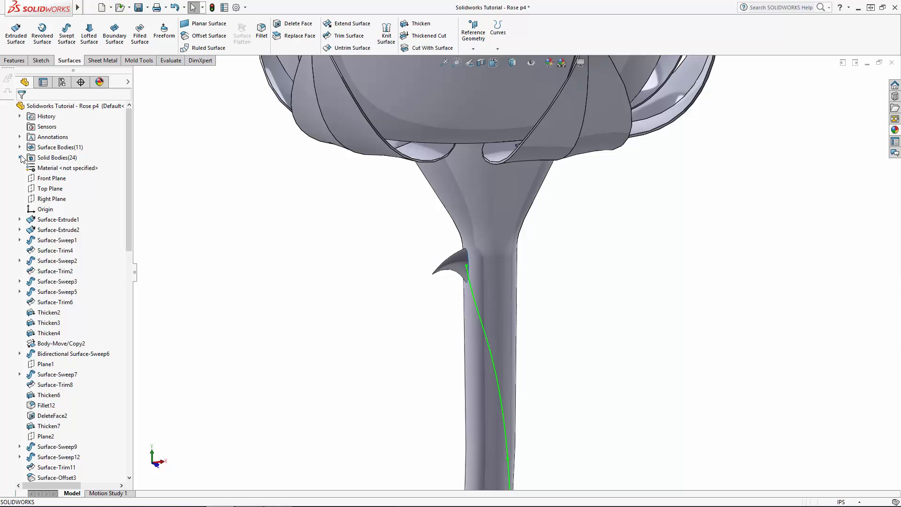
# Extend the thorn's open elliptical edge by 0.01 in along the same surface
pyautogui.click(20, 158)
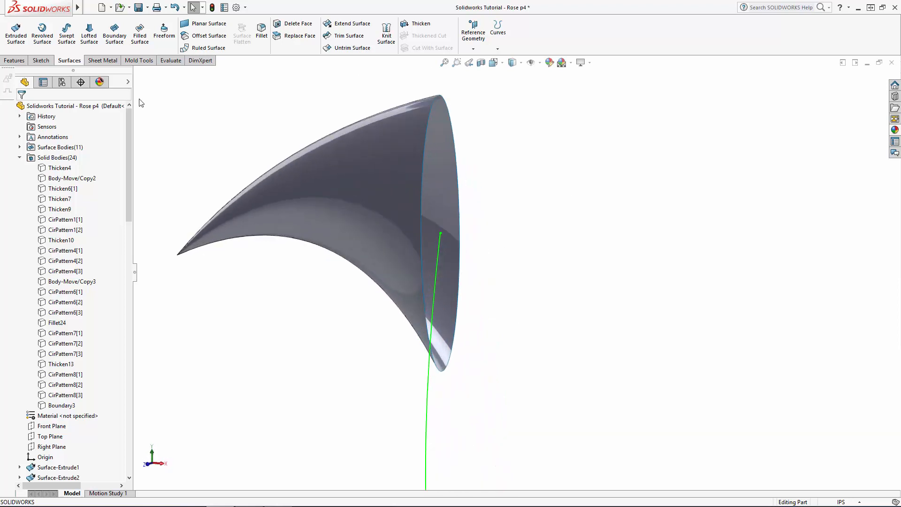
pyautogui.moveTo(350, 24)
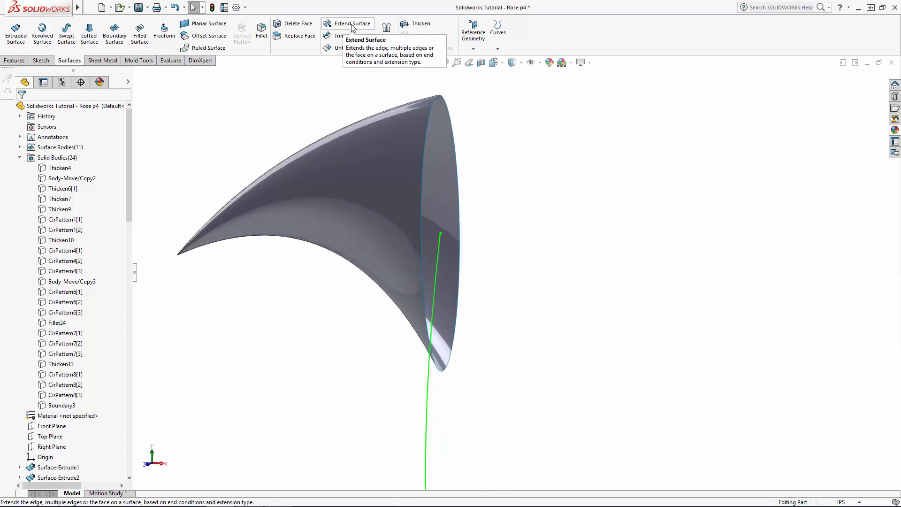
pyautogui.click(352, 24)
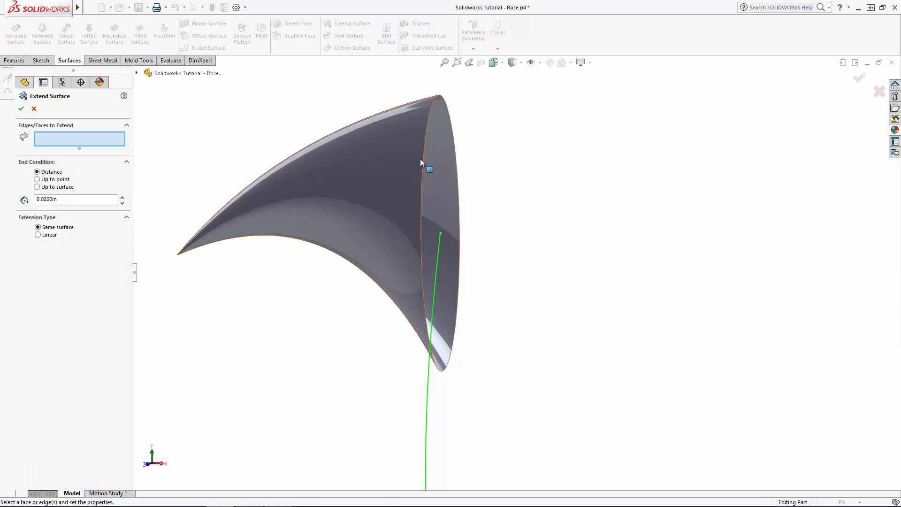
pyautogui.click(431, 165)
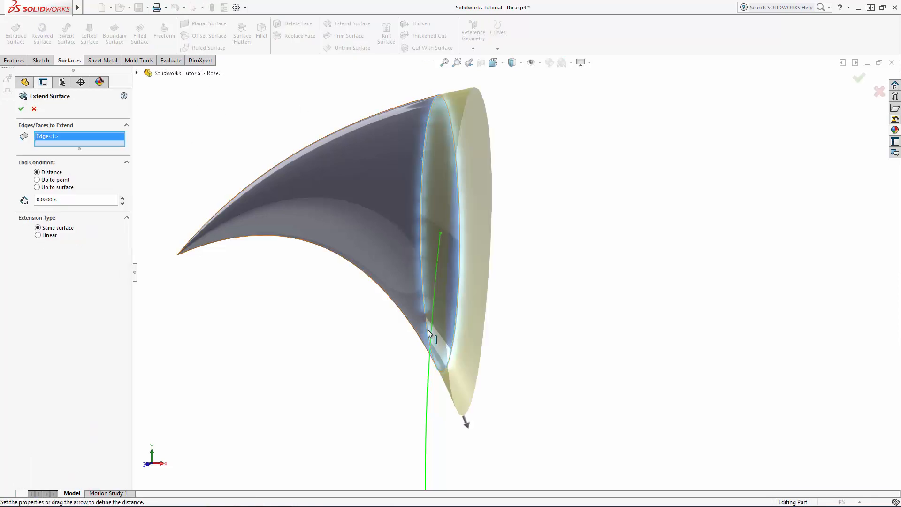
pyautogui.write('0.01')
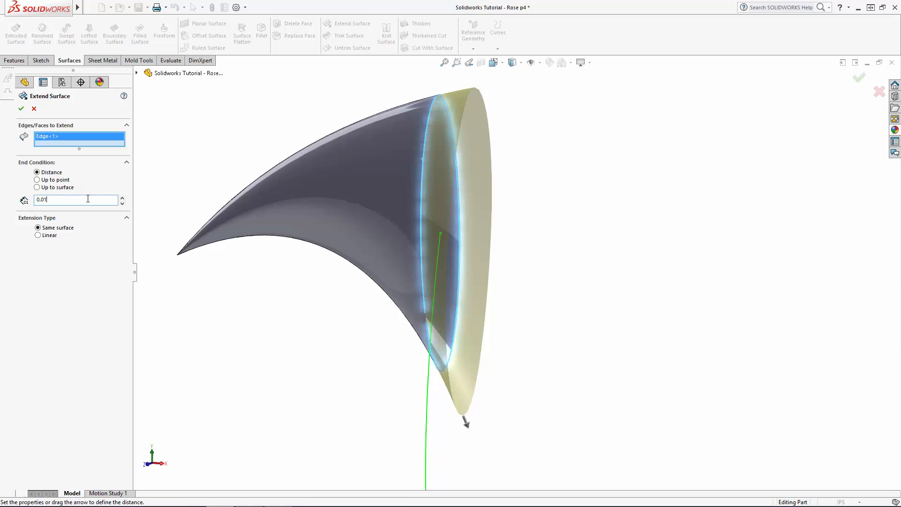
pyautogui.click(20, 109)
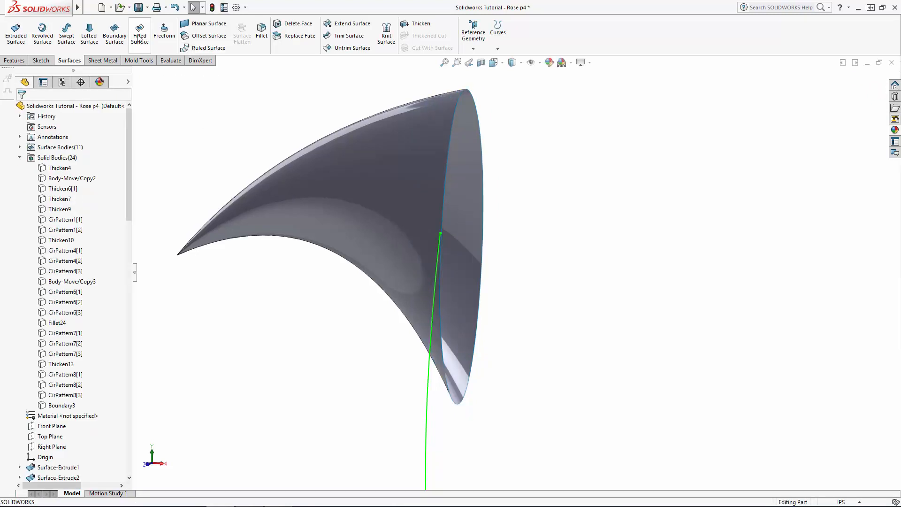
# Cap the thorn's open end with a Filled Surface, with Merge result and Create solid on
pyautogui.click(140, 33)
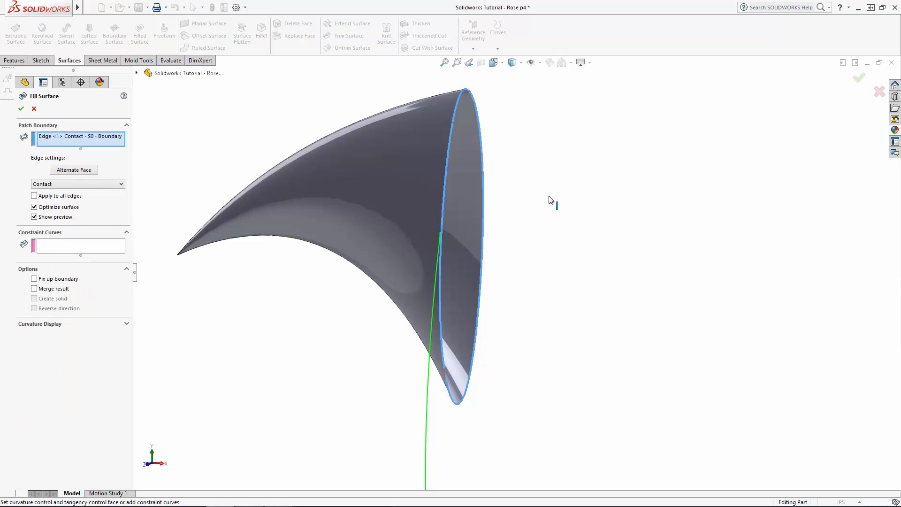
pyautogui.click(34, 288)
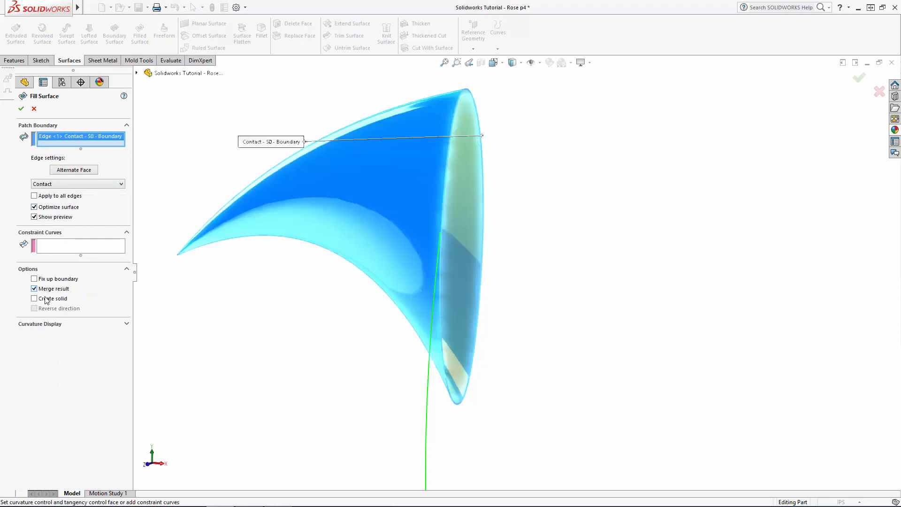
pyautogui.click(33, 299)
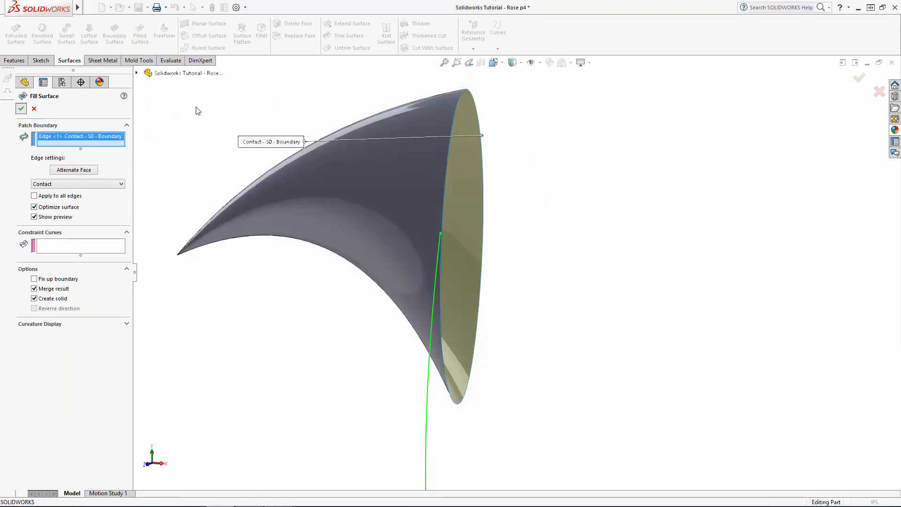
pyautogui.click(20, 109)
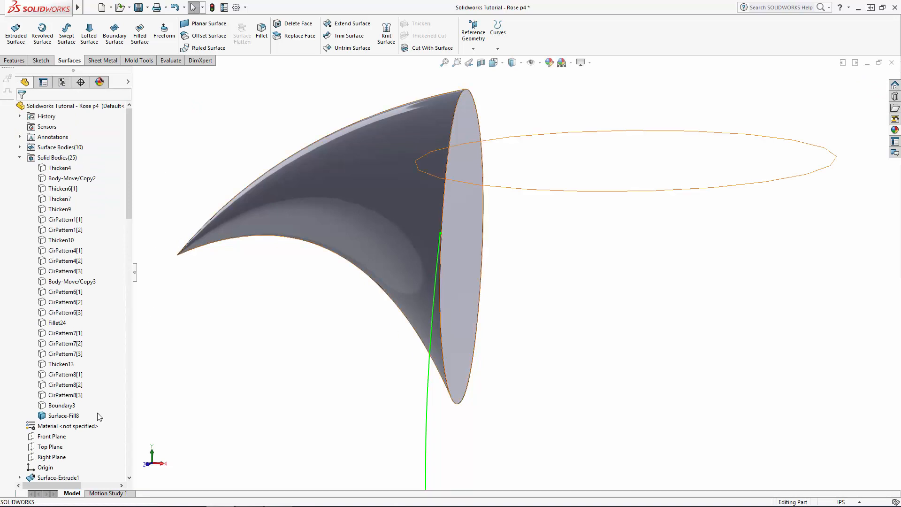
pyautogui.click(64, 415)
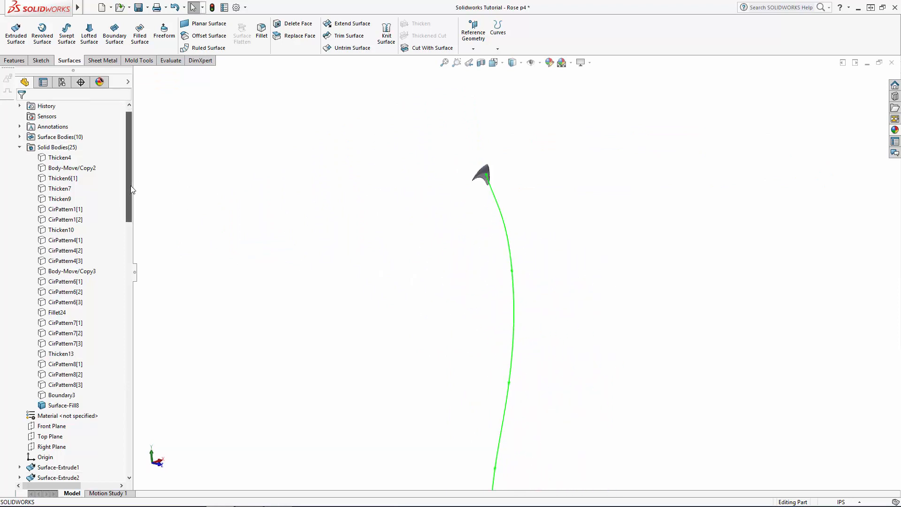
# Pattern the thorn along the stem spline as a Curve Driven Pattern with 9 equally spaced instances
pyautogui.click(60, 395)
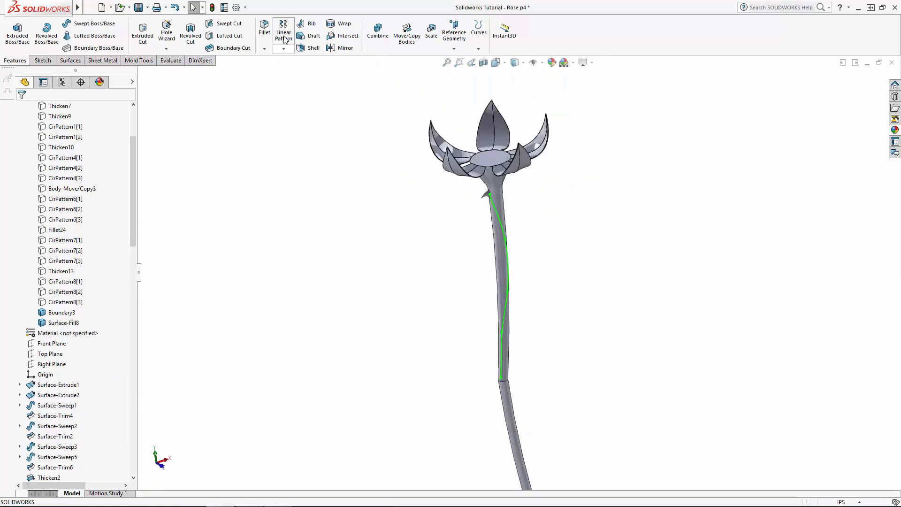
pyautogui.click(283, 49)
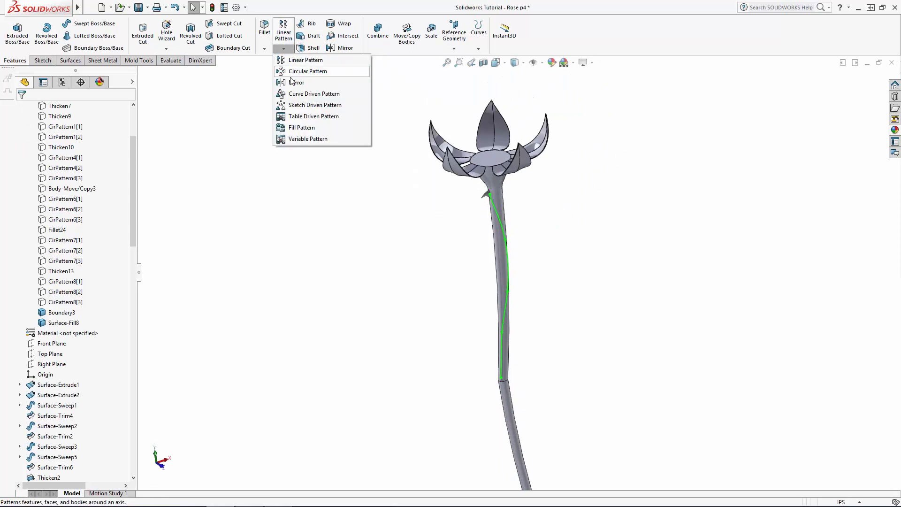
pyautogui.click(314, 94)
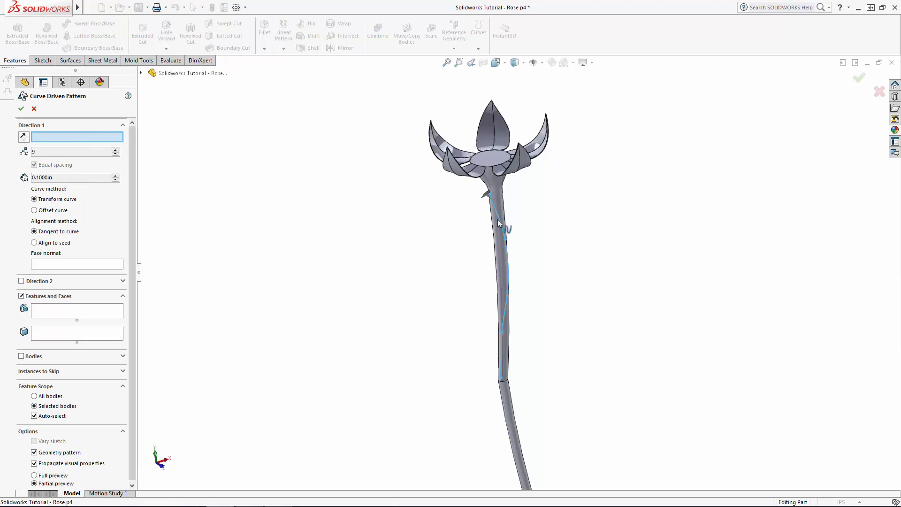
pyautogui.click(504, 259)
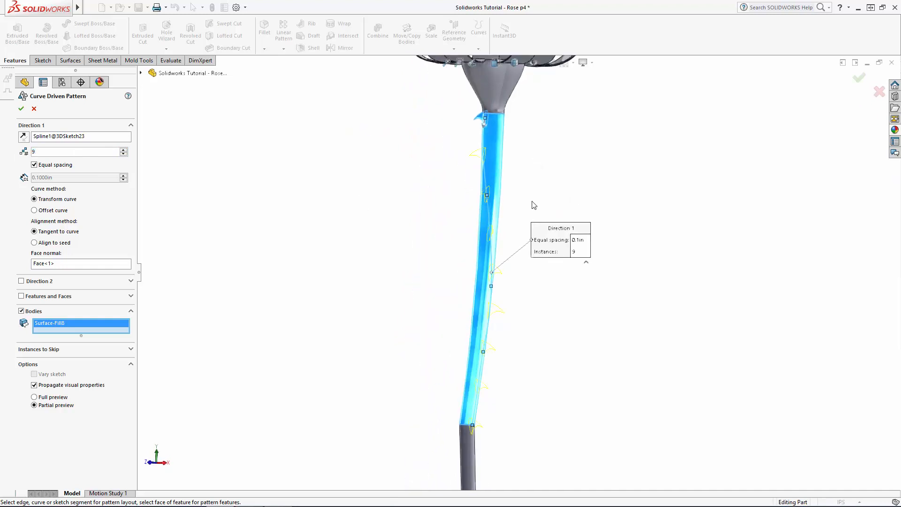
pyautogui.click(38, 350)
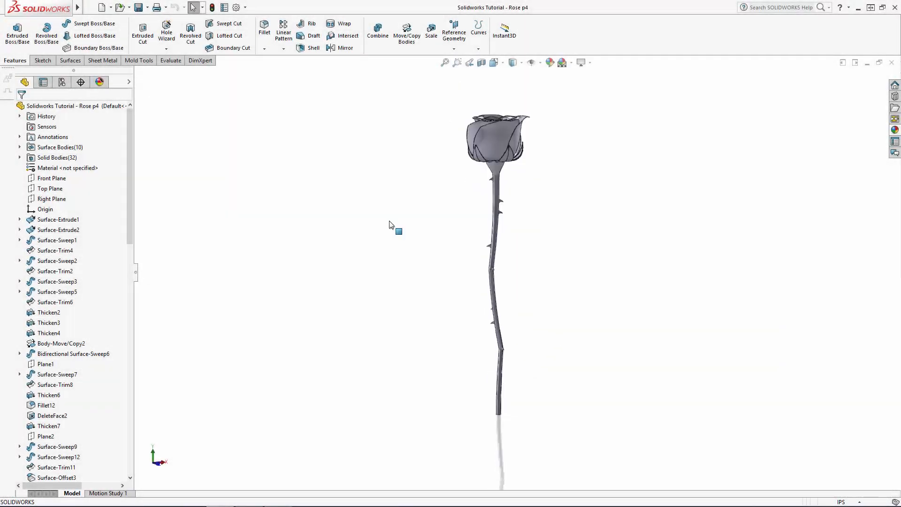
# Cancel the first fillet attempt and merge the thorn bodies into the stem with Combine
pyautogui.click(264, 28)
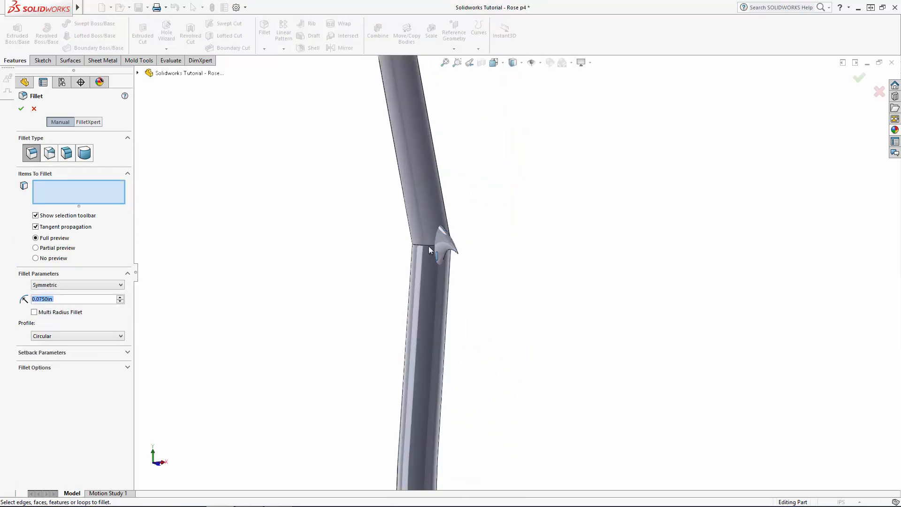
pyautogui.click(432, 258)
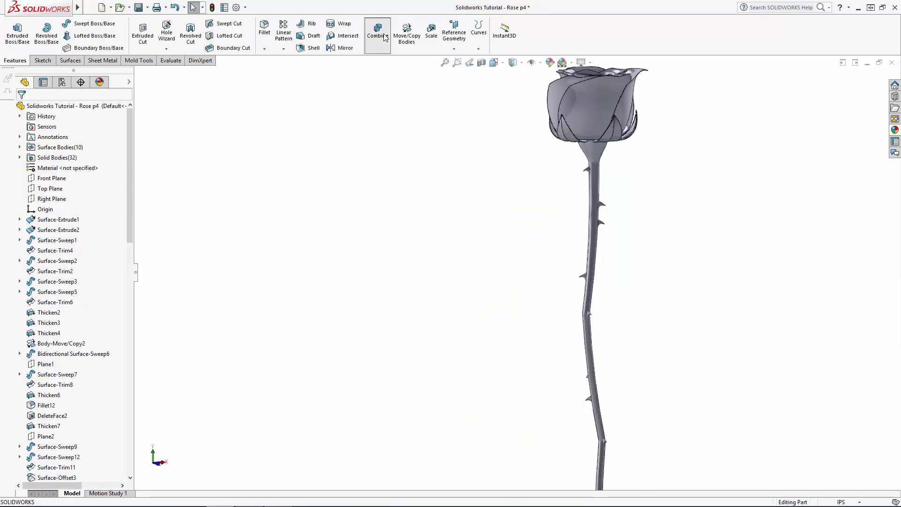
pyautogui.click(378, 29)
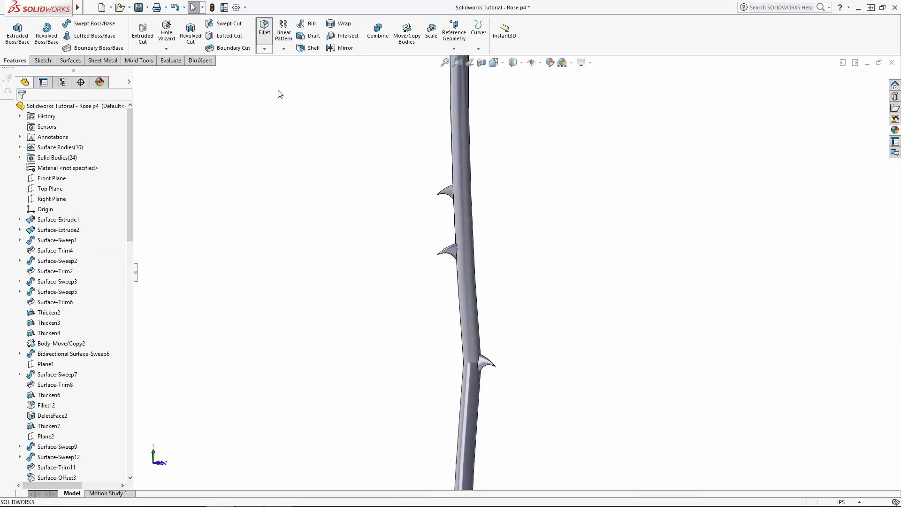
# Fillet all 11 edges where the thorns meet the stem with a 0.05 in radius
pyautogui.click(264, 29)
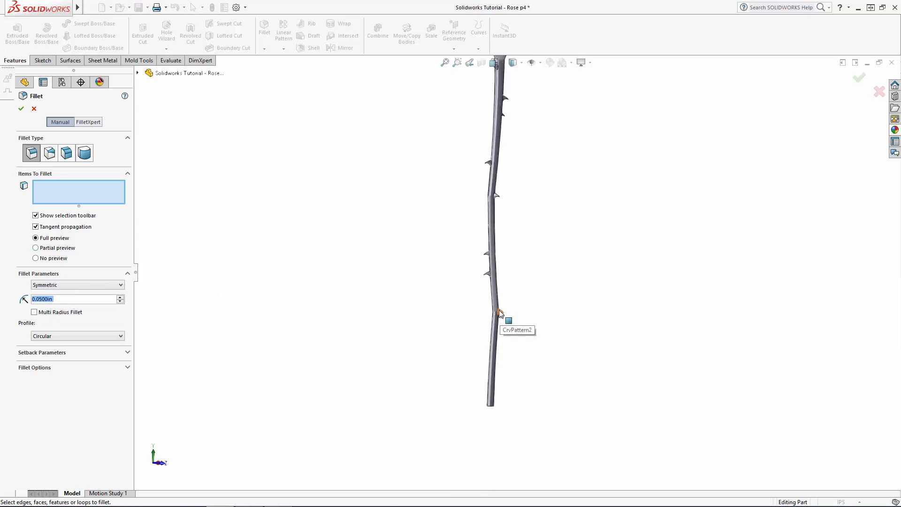
pyautogui.click(499, 313)
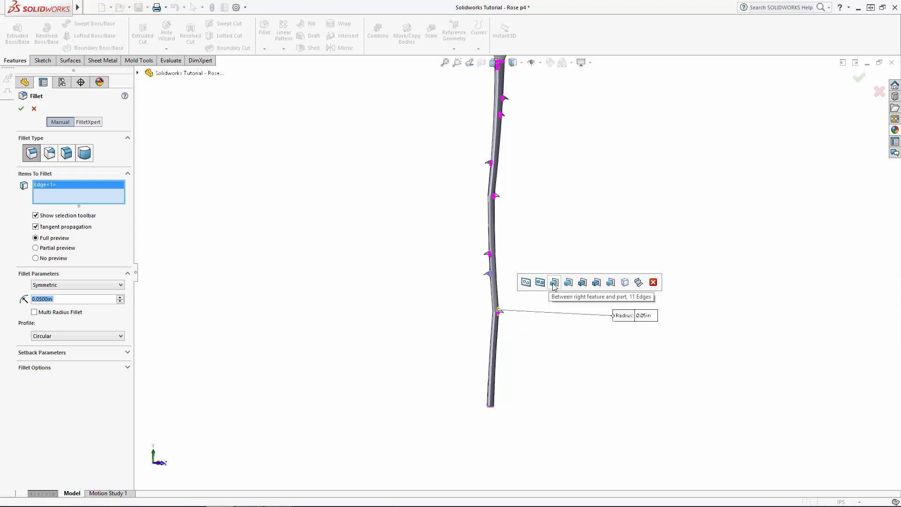
pyautogui.click(553, 282)
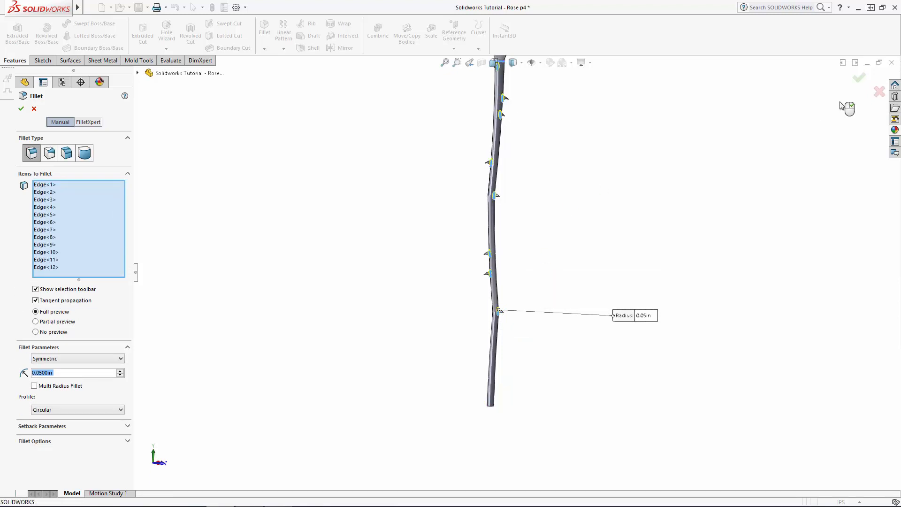
pyautogui.click(21, 109)
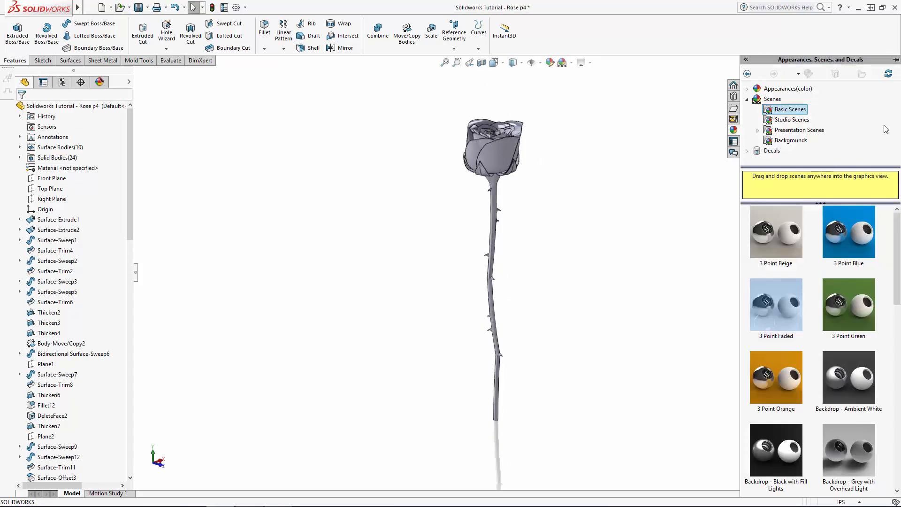
# Replace the polished ash 2d appearance's image with the velvet_texture1776 red velvet texture
pyautogui.click(747, 99)
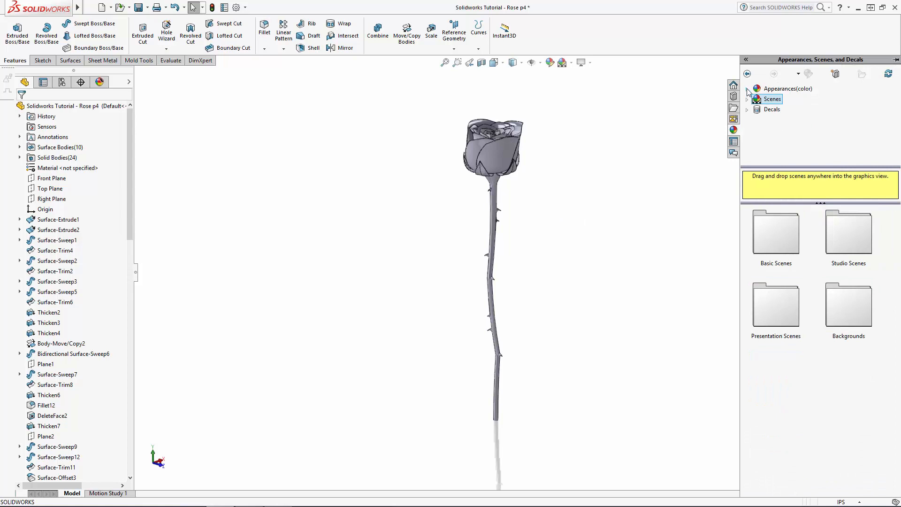
pyautogui.click(747, 88)
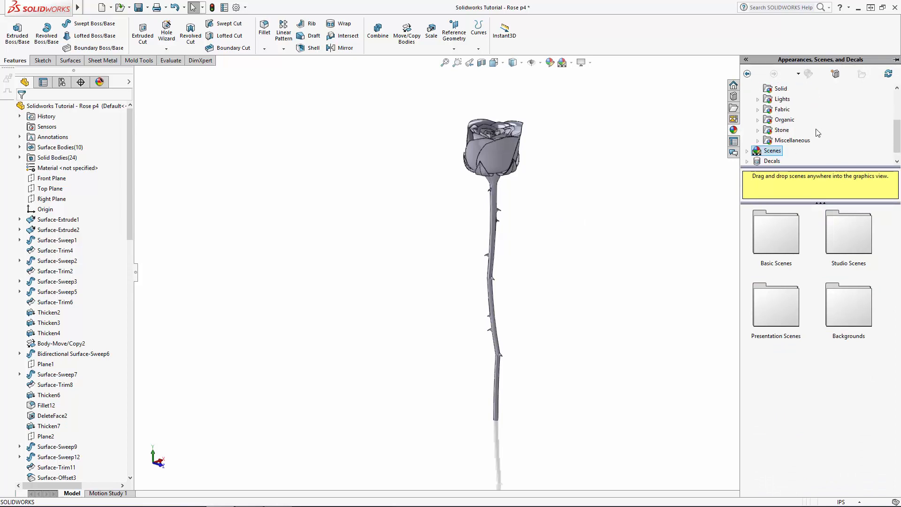
pyautogui.click(784, 119)
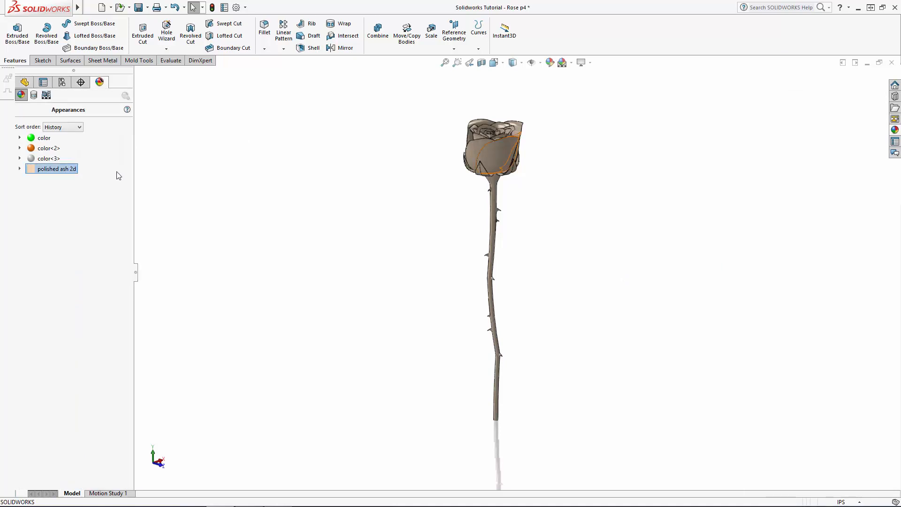
pyautogui.doubleClick(56, 169)
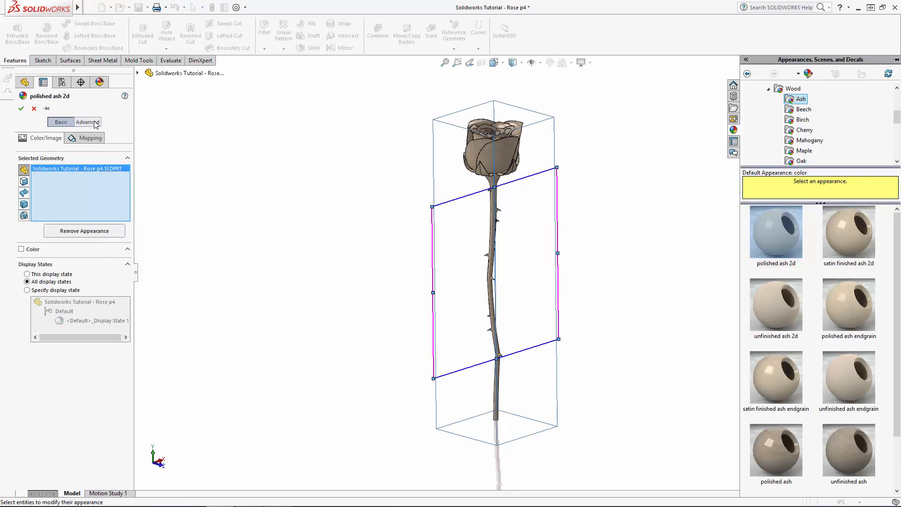
pyautogui.click(87, 122)
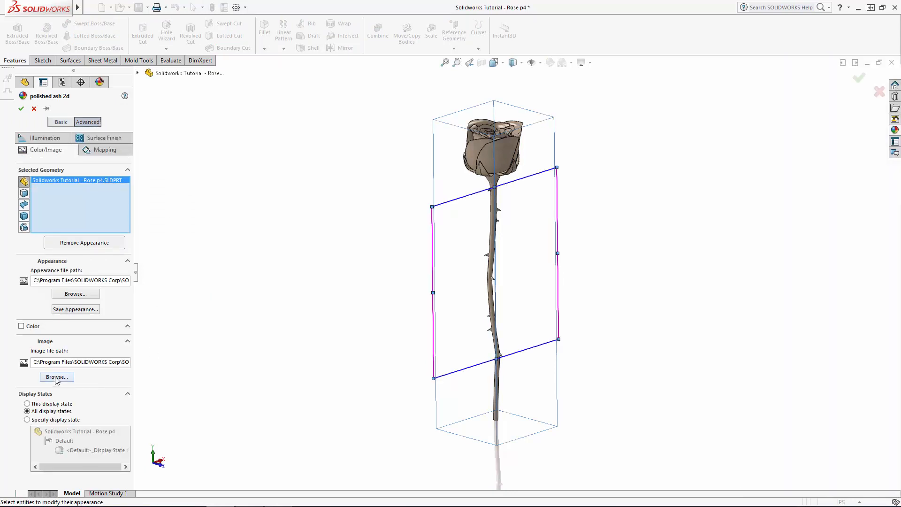
pyautogui.click(56, 377)
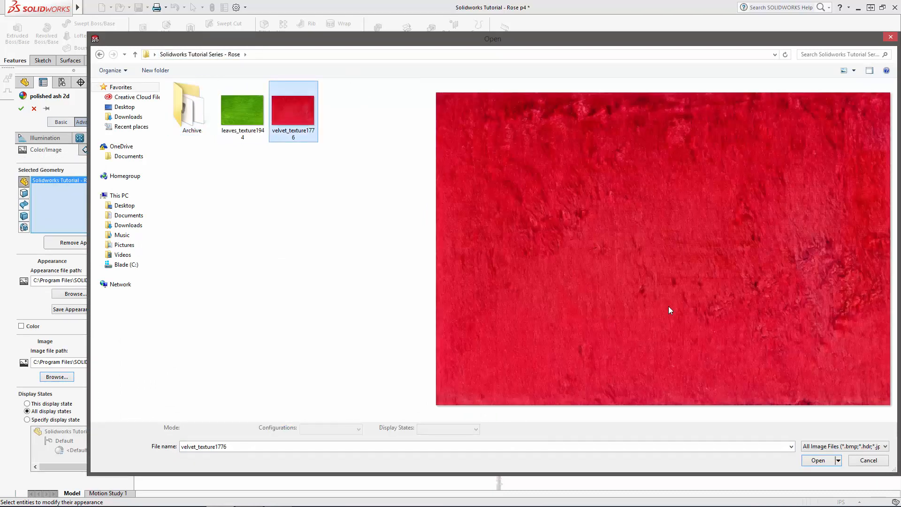
pyautogui.click(818, 460)
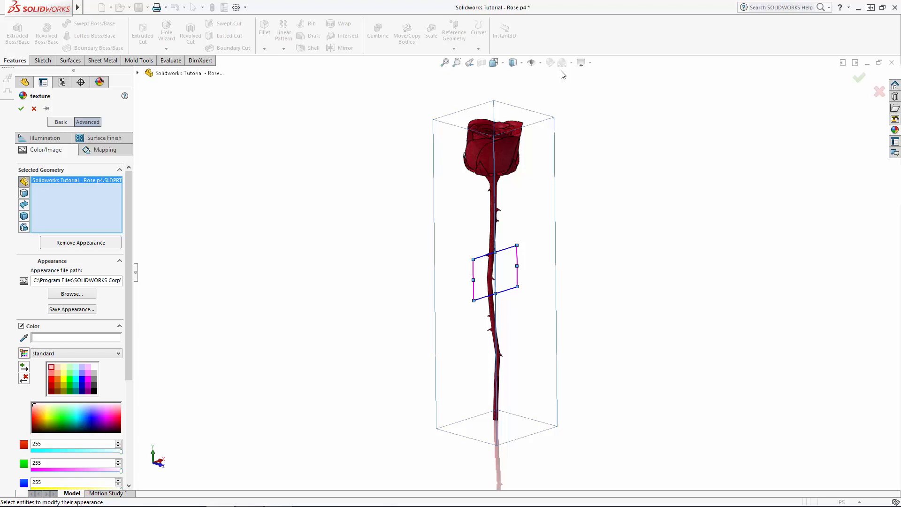
pyautogui.click(105, 149)
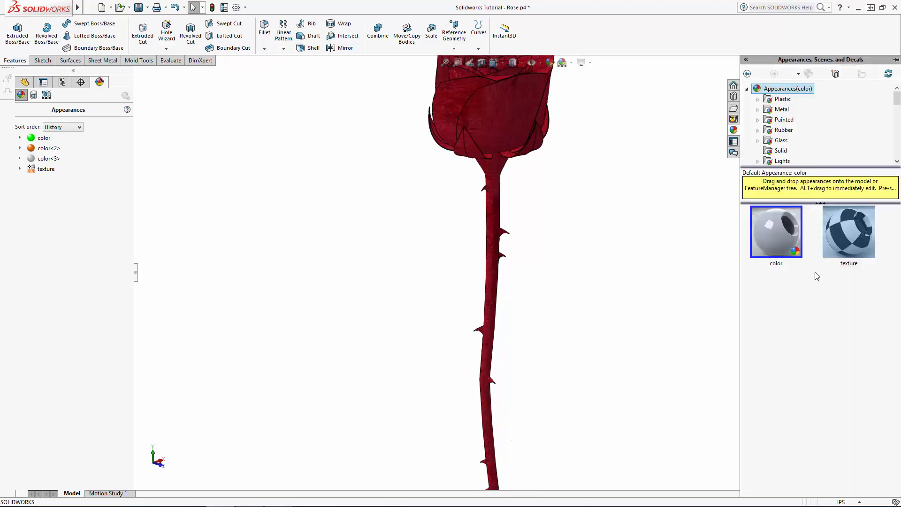
pyautogui.moveTo(779, 222)
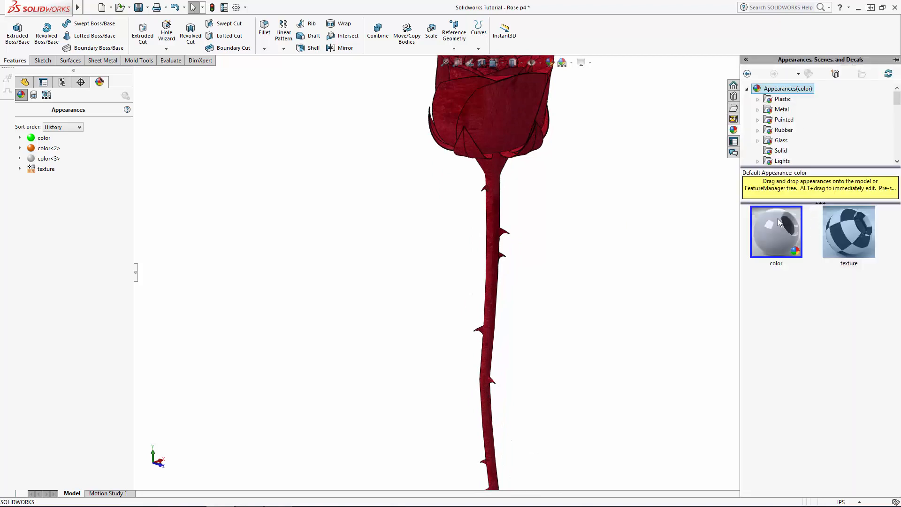
# Give the stem body its own appearance using the green leaves texture image
pyautogui.click(800, 140)
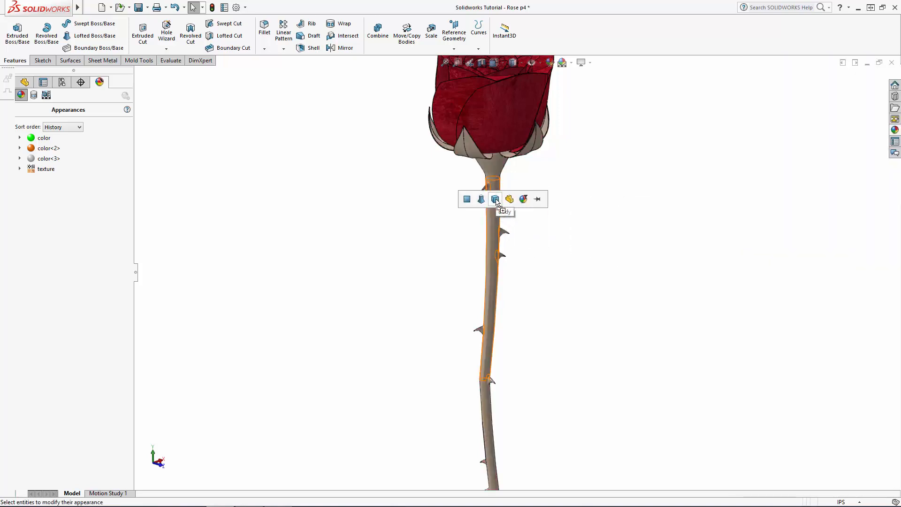
pyautogui.click(495, 199)
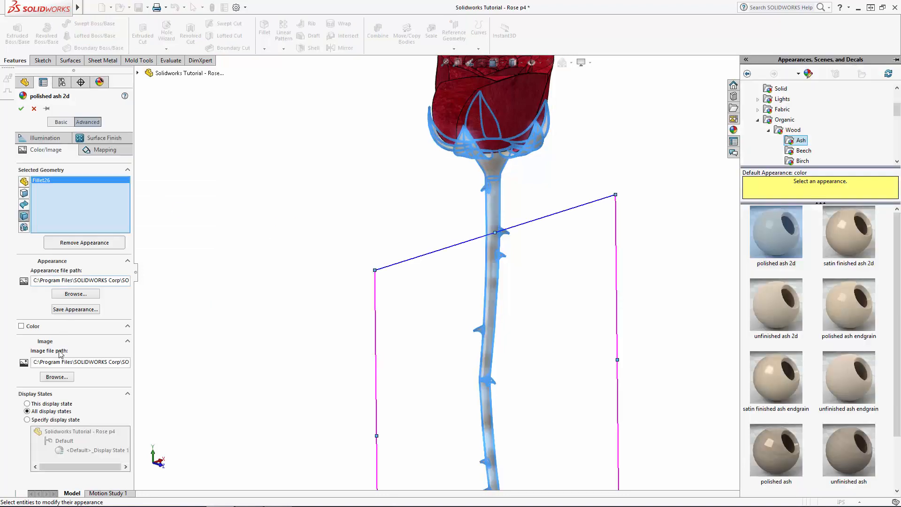
pyautogui.click(56, 376)
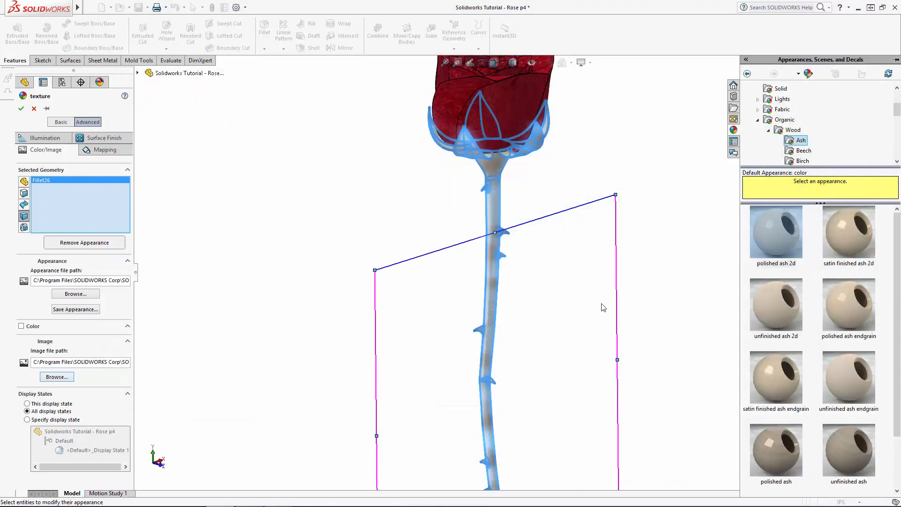
pyautogui.click(22, 326)
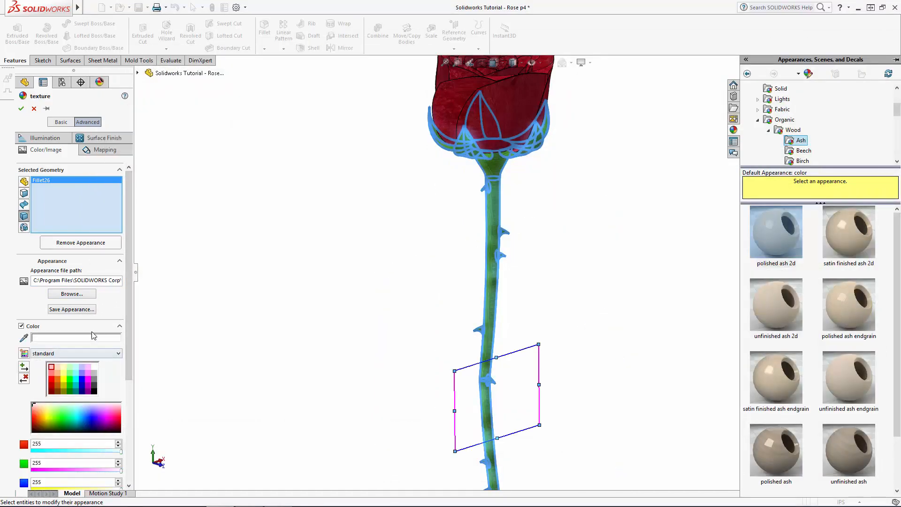
pyautogui.click(104, 150)
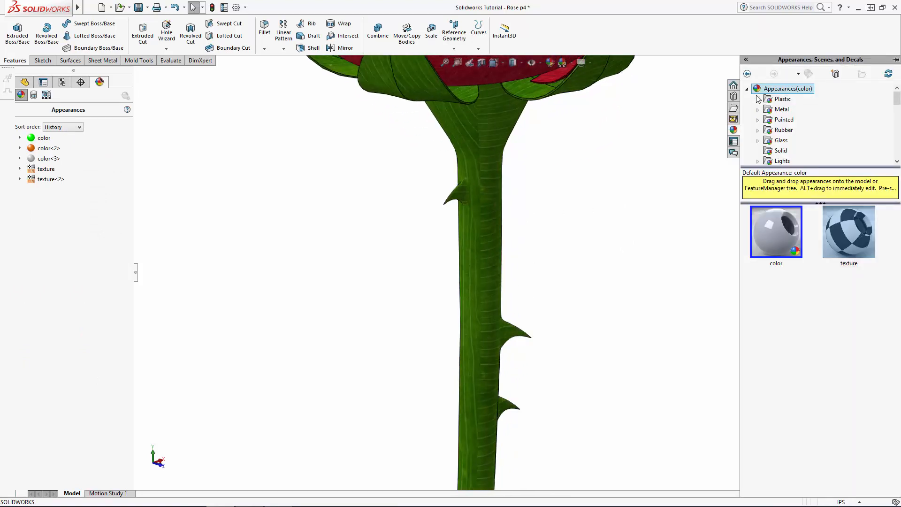
pyautogui.scroll(-3)
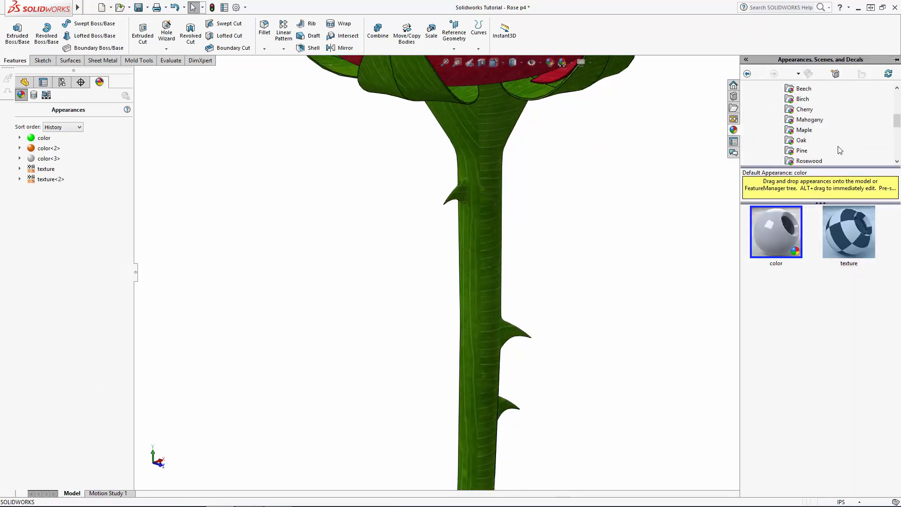
pyautogui.click(808, 129)
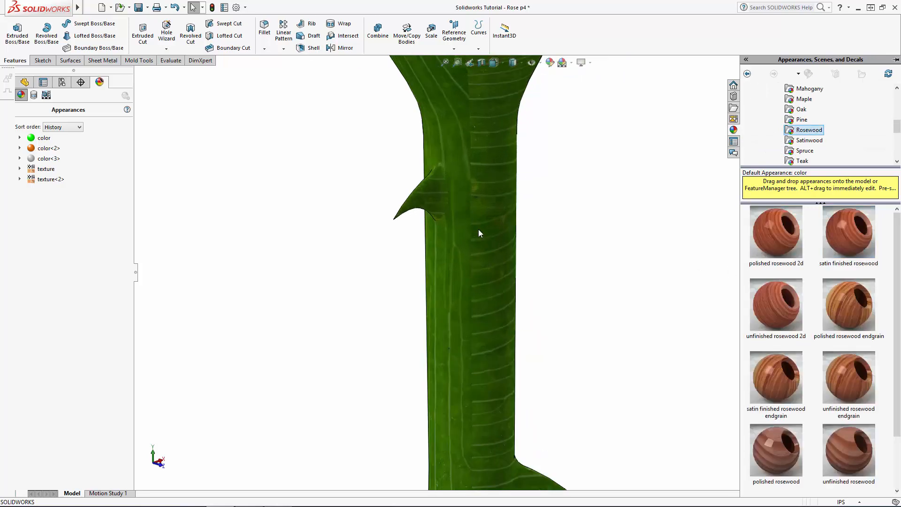
# Apply satin finished rosewood to the thorn patterns and fillet
pyautogui.moveTo(775, 233); pyautogui.dragTo(408, 204)
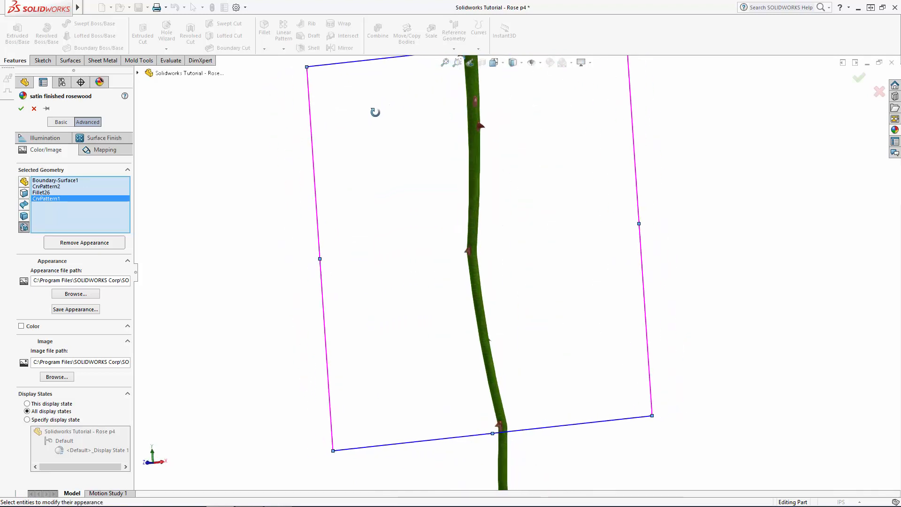
pyautogui.click(21, 109)
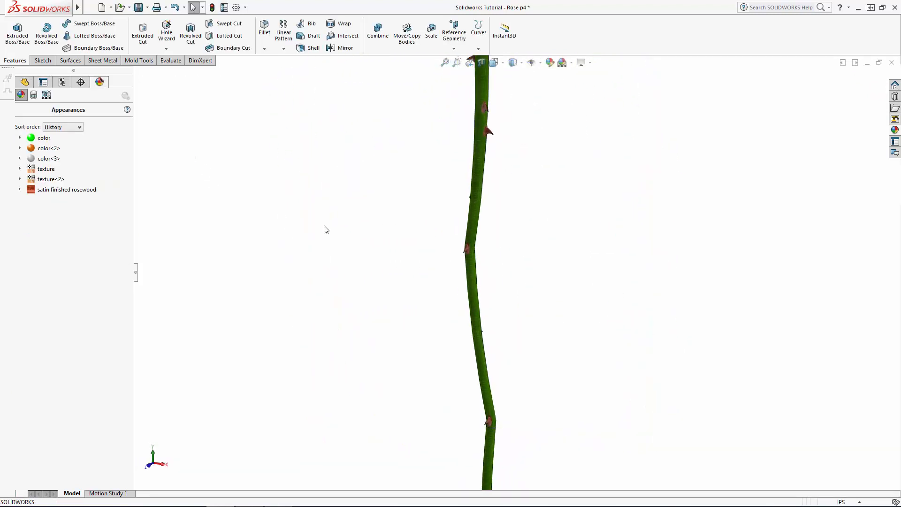